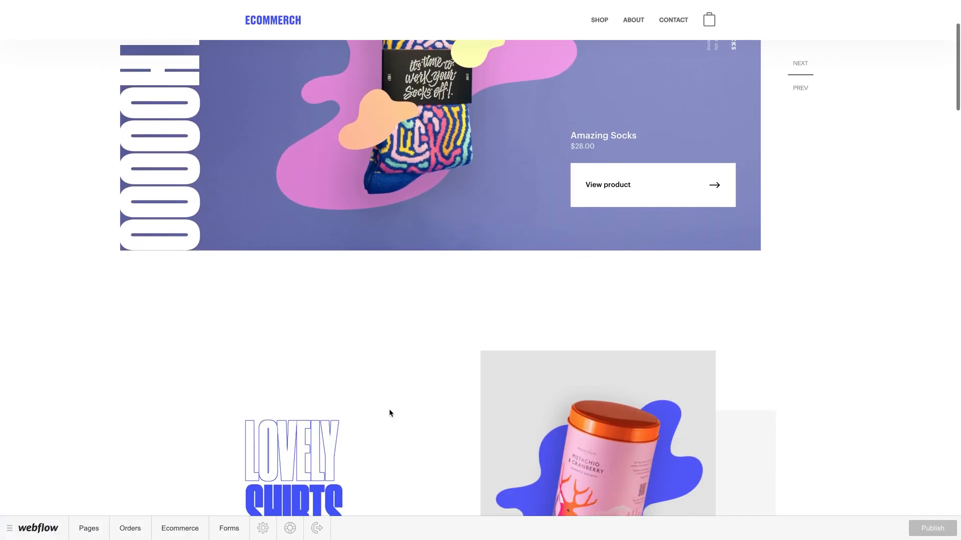
Browse the ECOMMERCH store preview, then bring up the site Settings
scroll("down", 3)
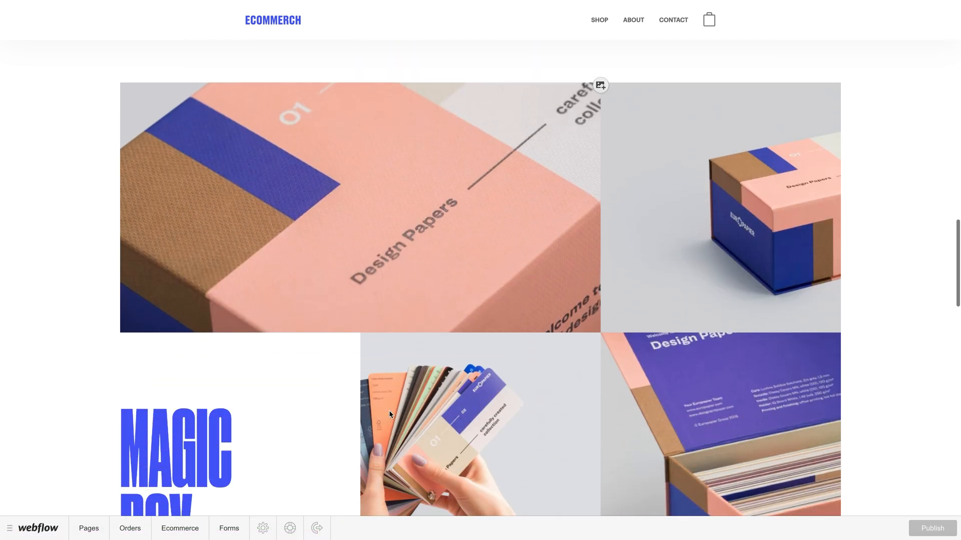
scroll("down", 3)
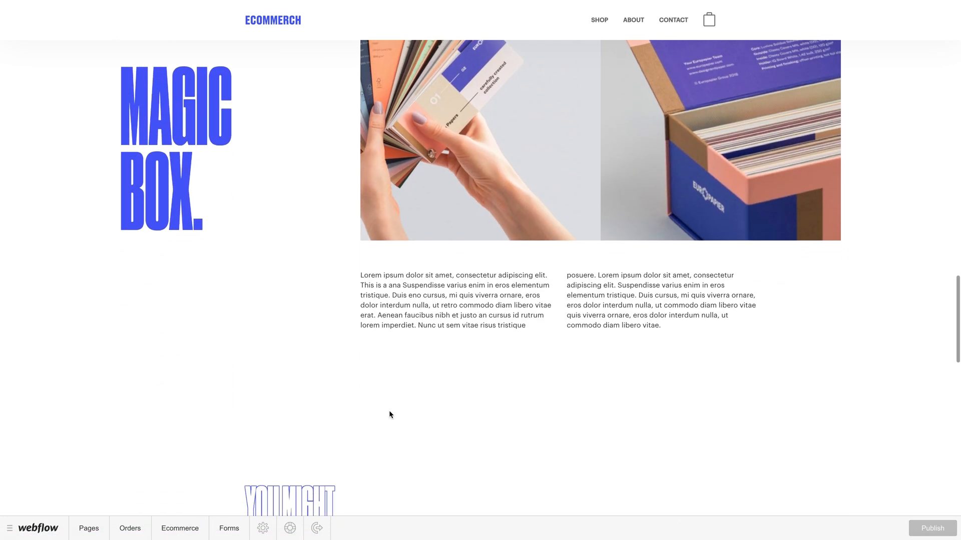
left_click(263, 528)
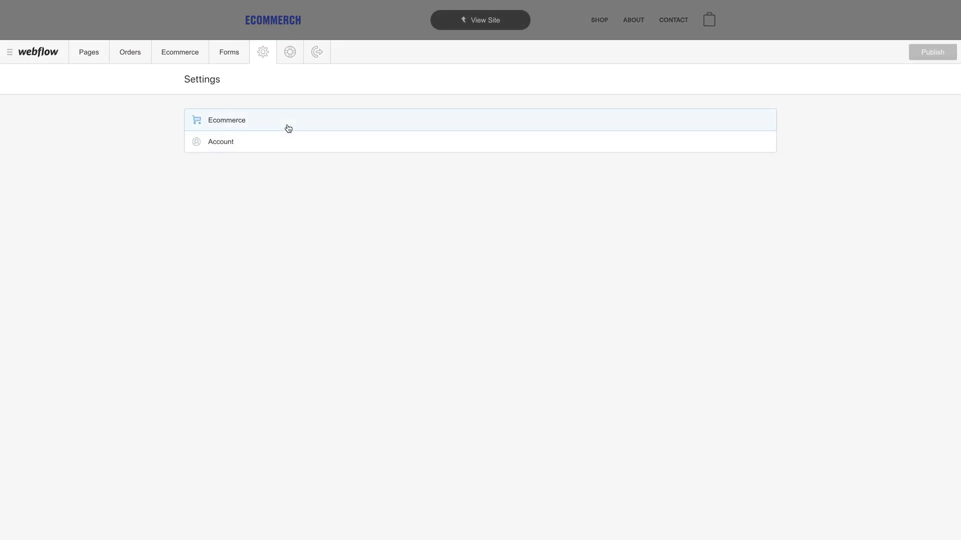
left_click(227, 119)
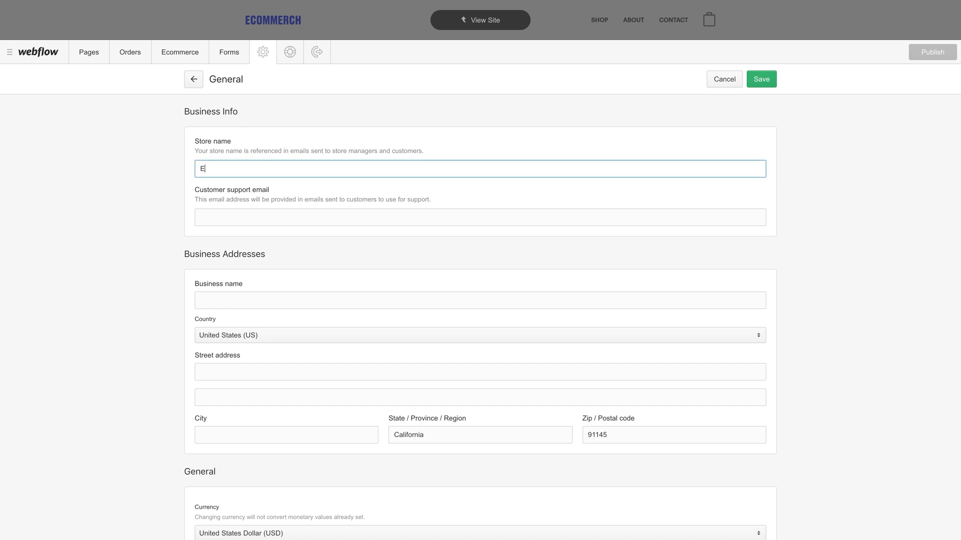
type("commerch")
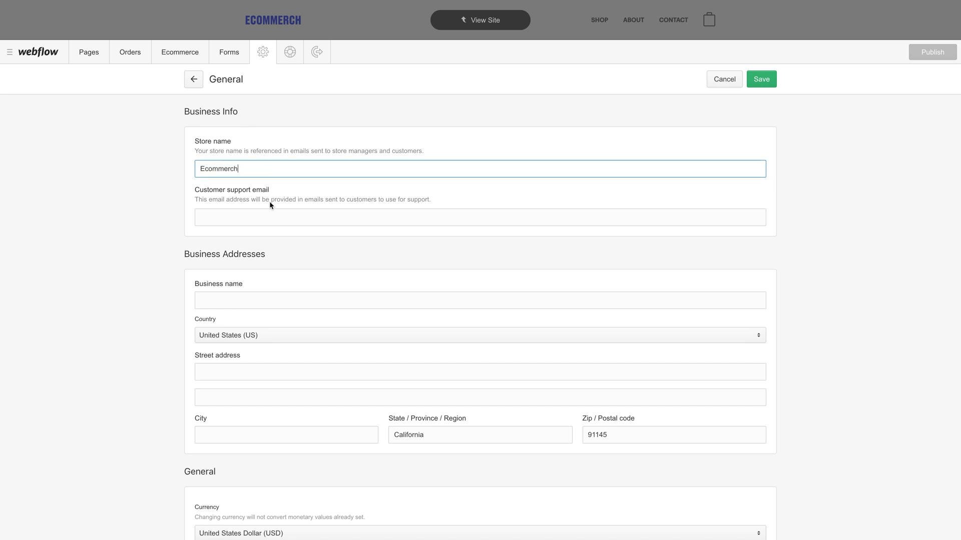
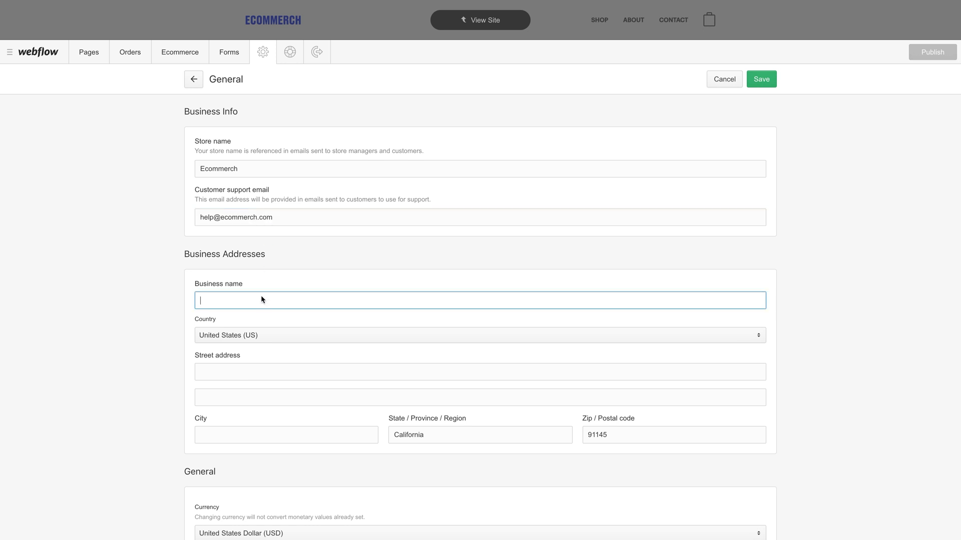
scroll("down", 3)
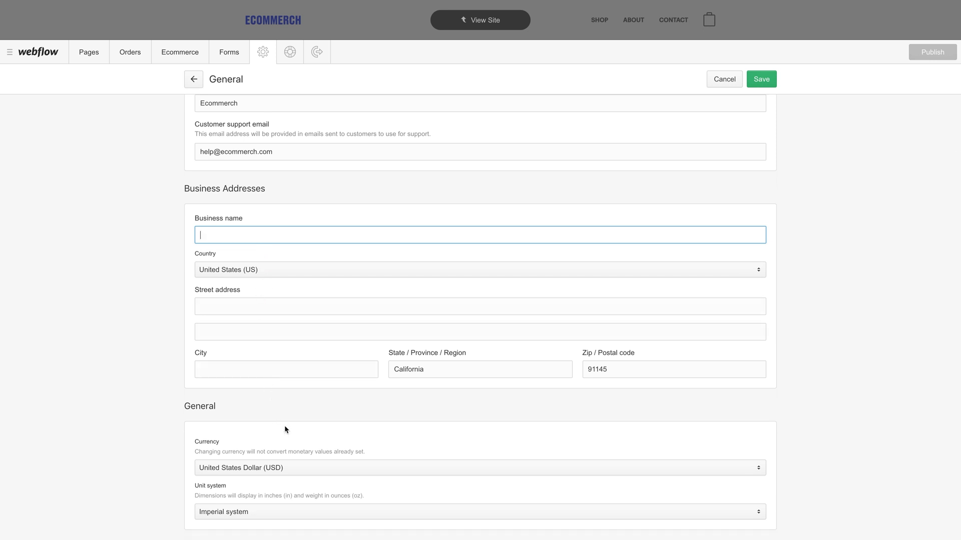
mouse_move(297, 513)
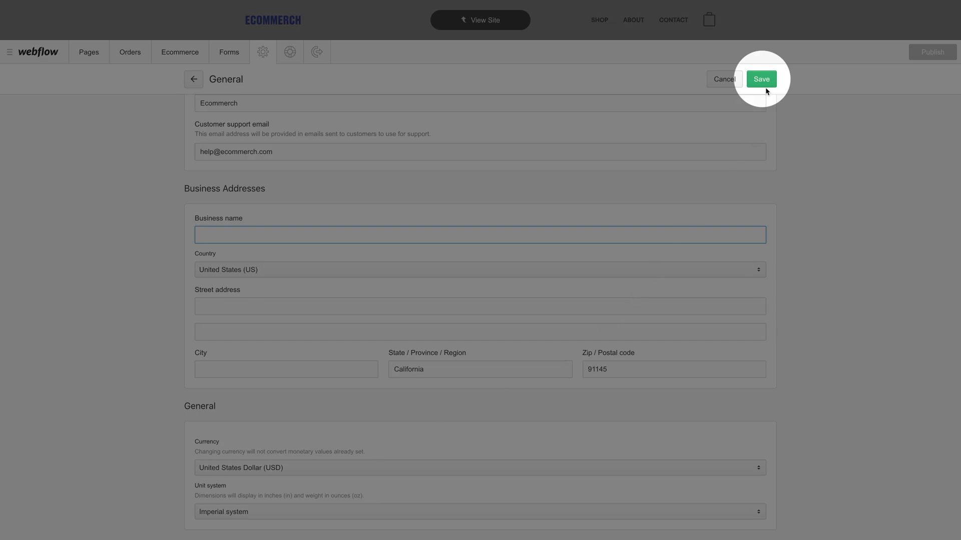
Save the currency as Icelandic Króna and begin connecting Stripe from Payment settings
left_click(761, 79)
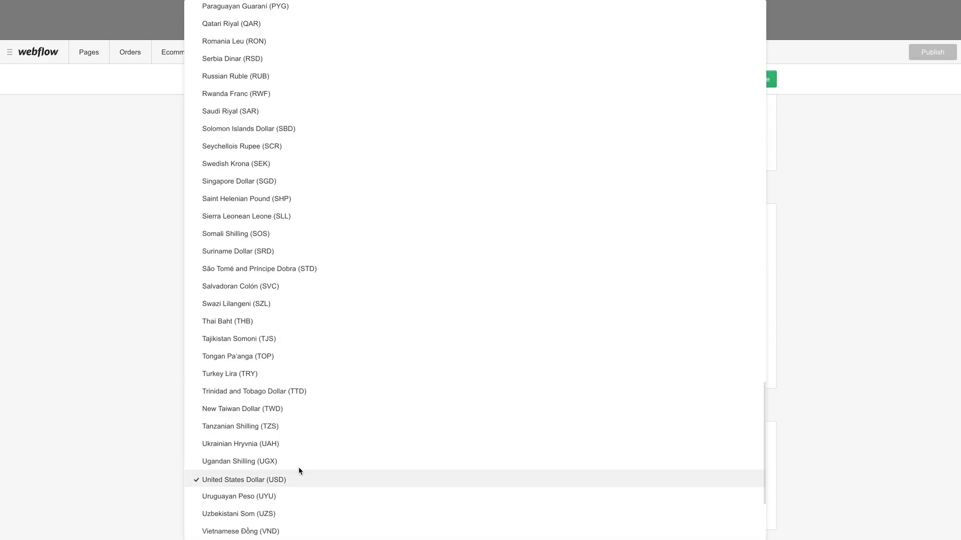
scroll("up", 3)
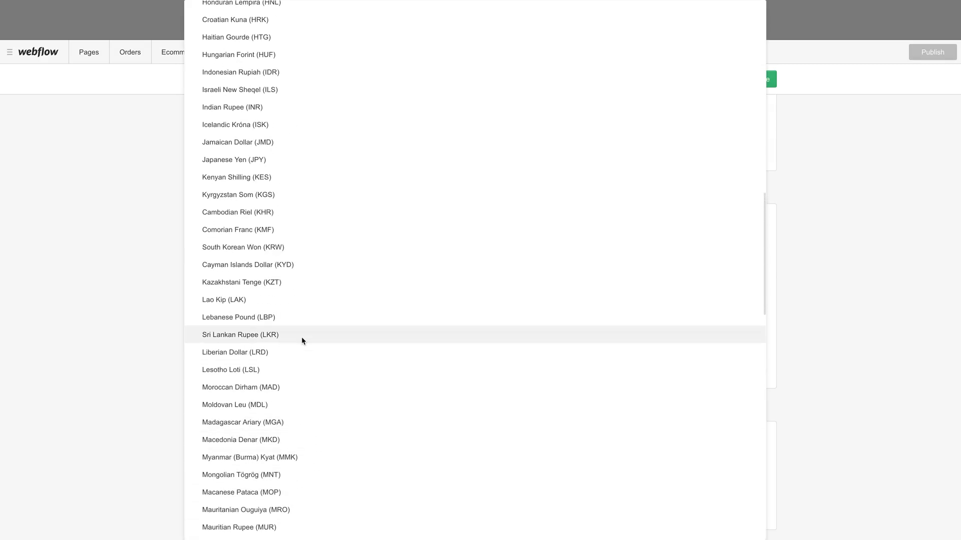
left_click(235, 125)
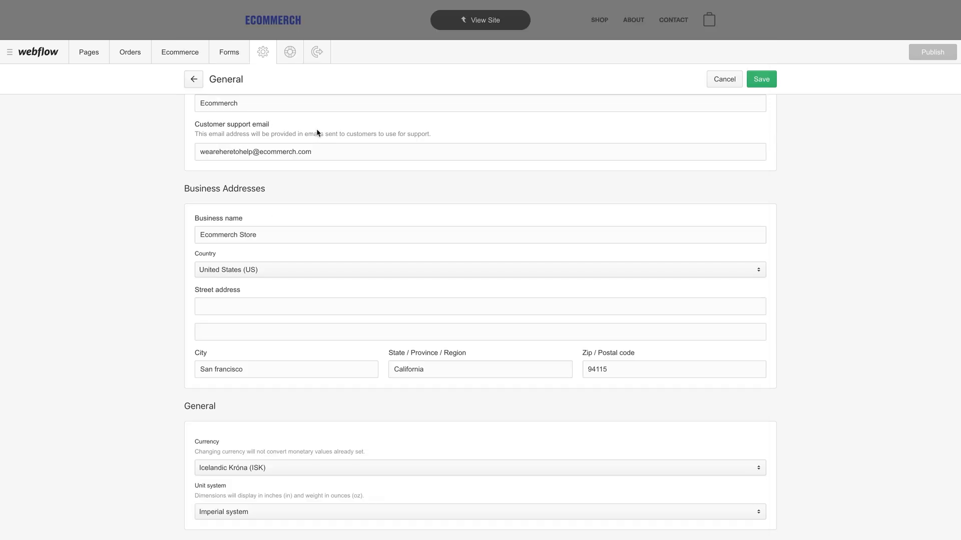
mouse_move(760, 78)
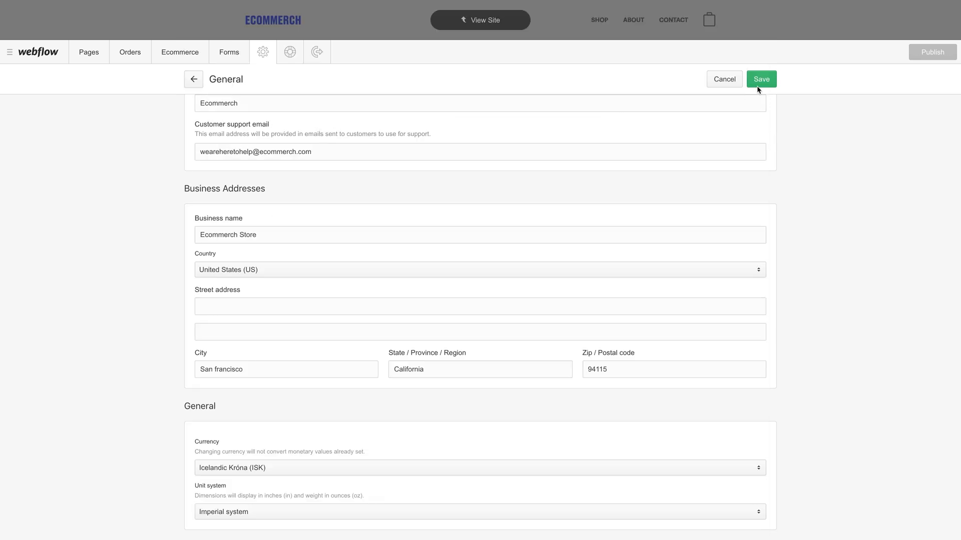
left_click(761, 78)
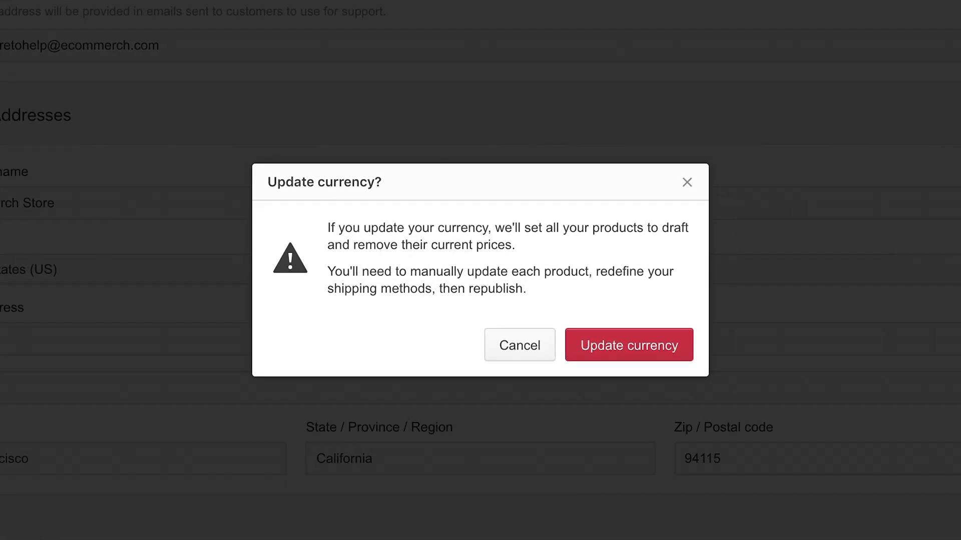
left_click(629, 344)
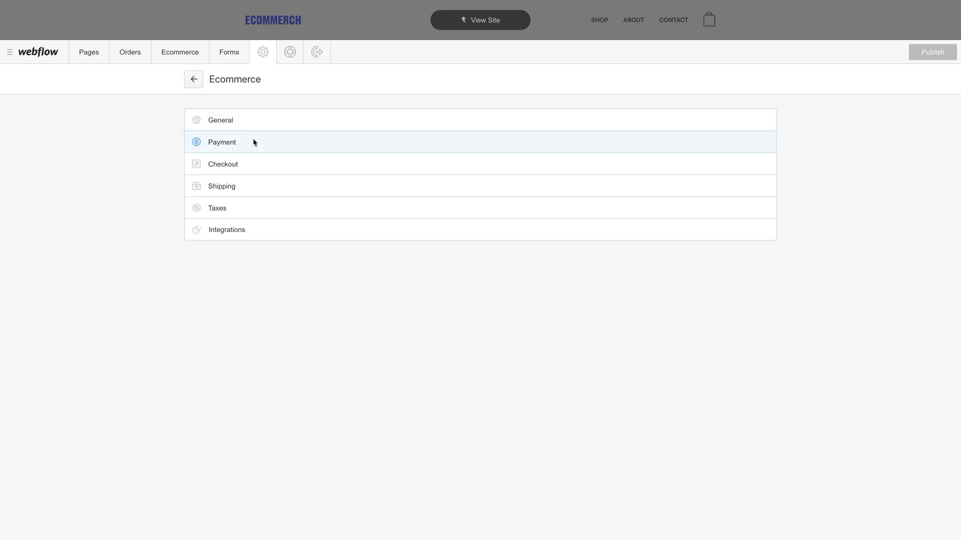
left_click(222, 141)
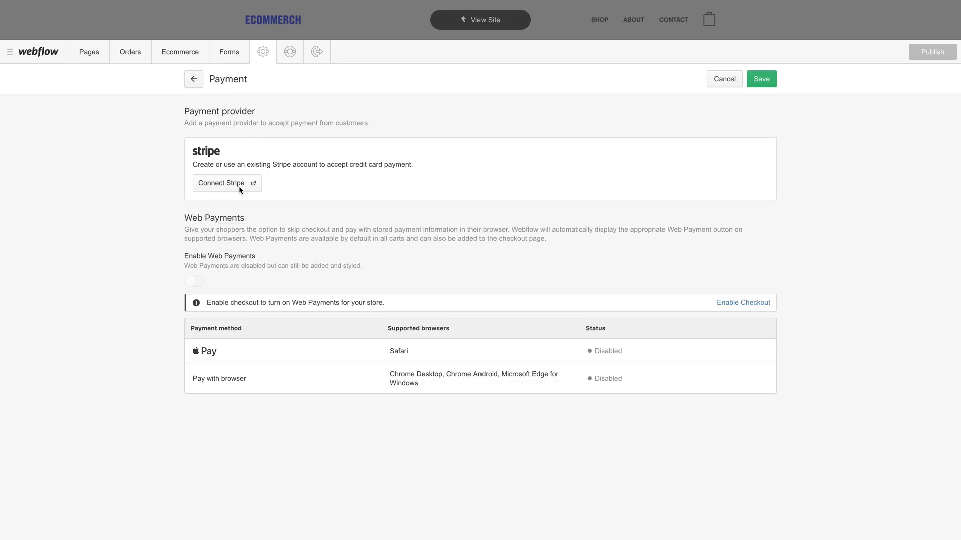
left_click(221, 184)
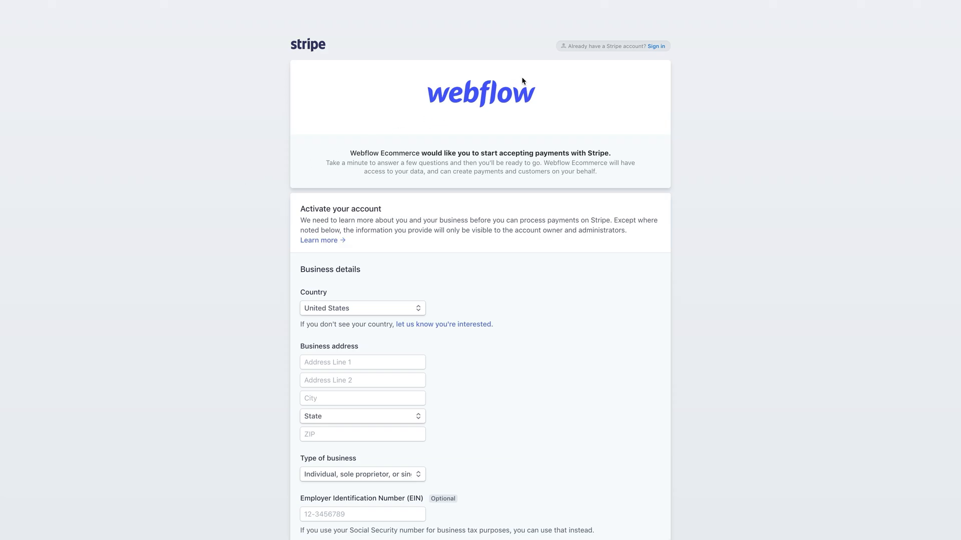
left_click(655, 46)
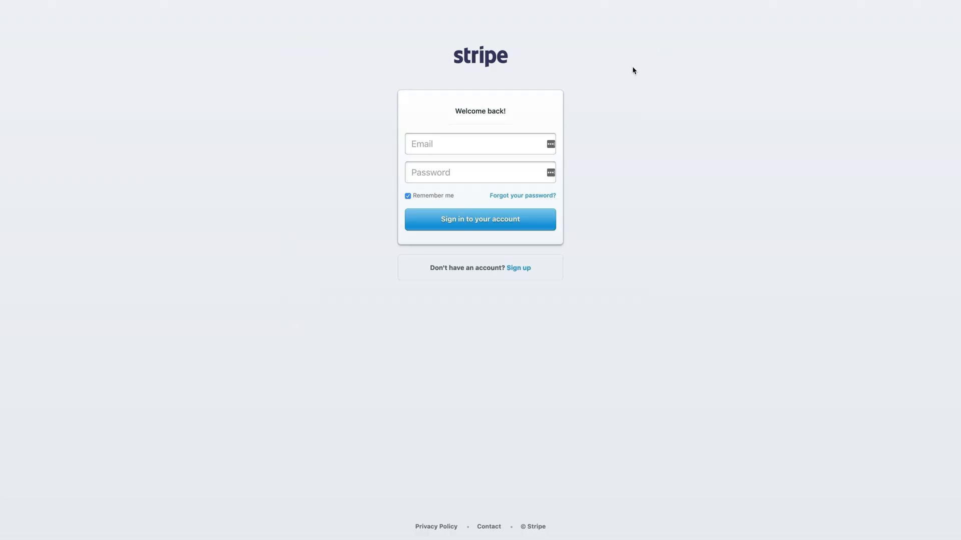
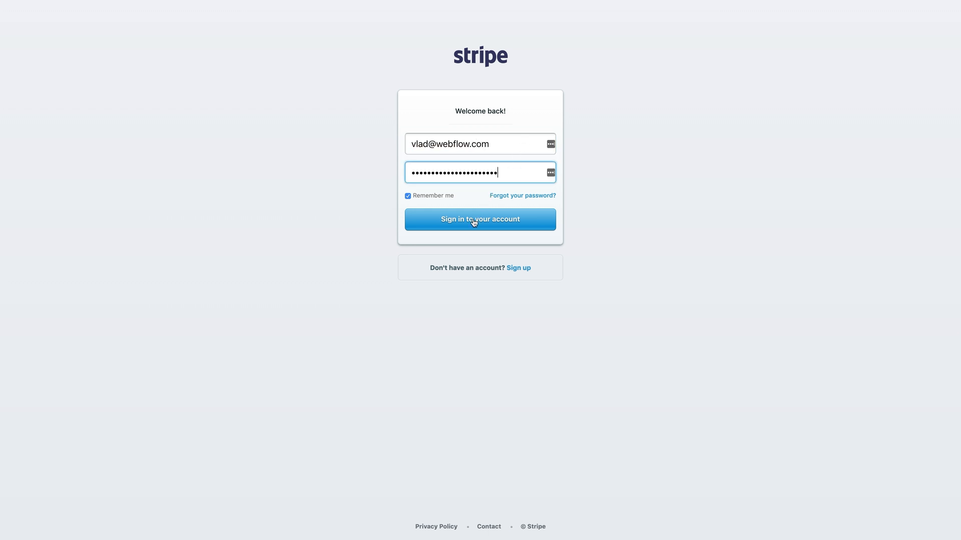
left_click(480, 219)
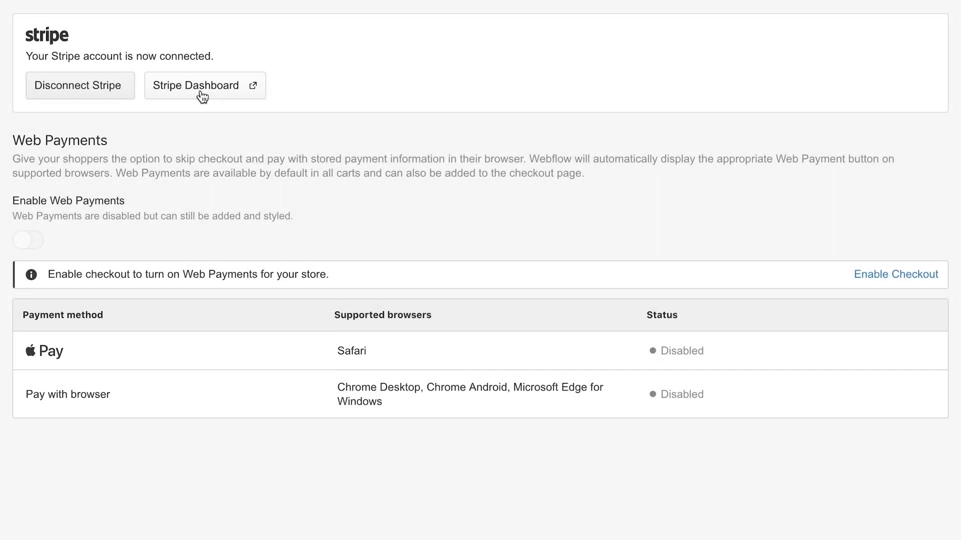
mouse_move(175, 112)
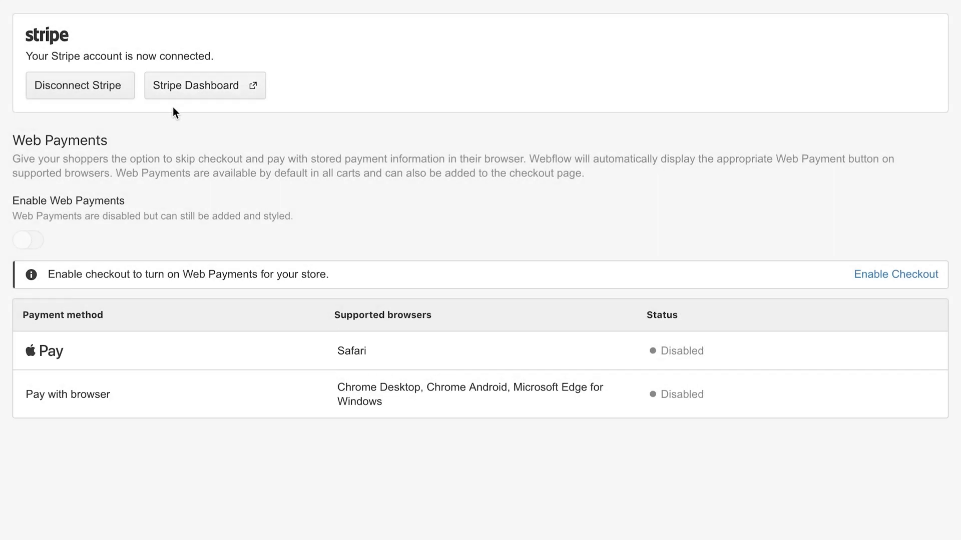
Try enabling Web Payments, then go back to the Ecommerce settings overview
left_click(28, 240)
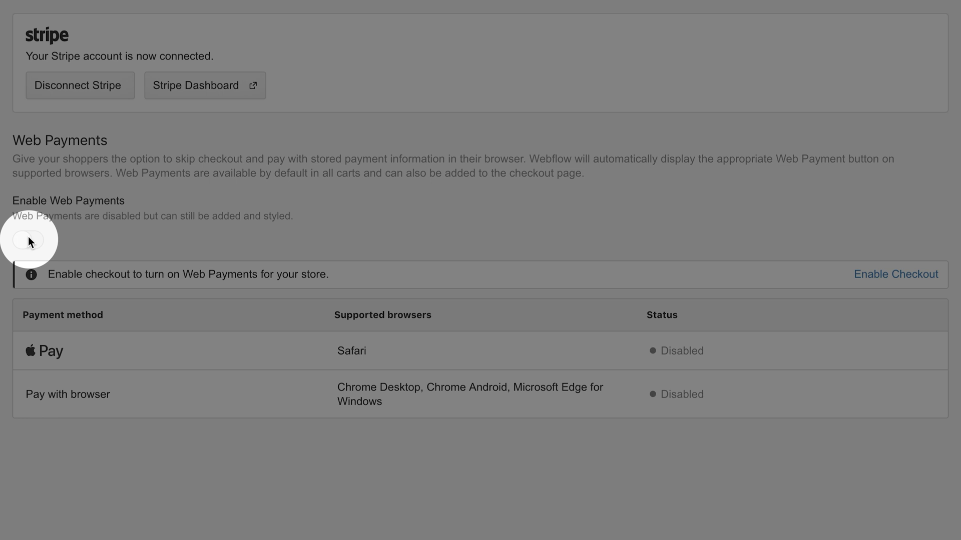
mouse_move(546, 272)
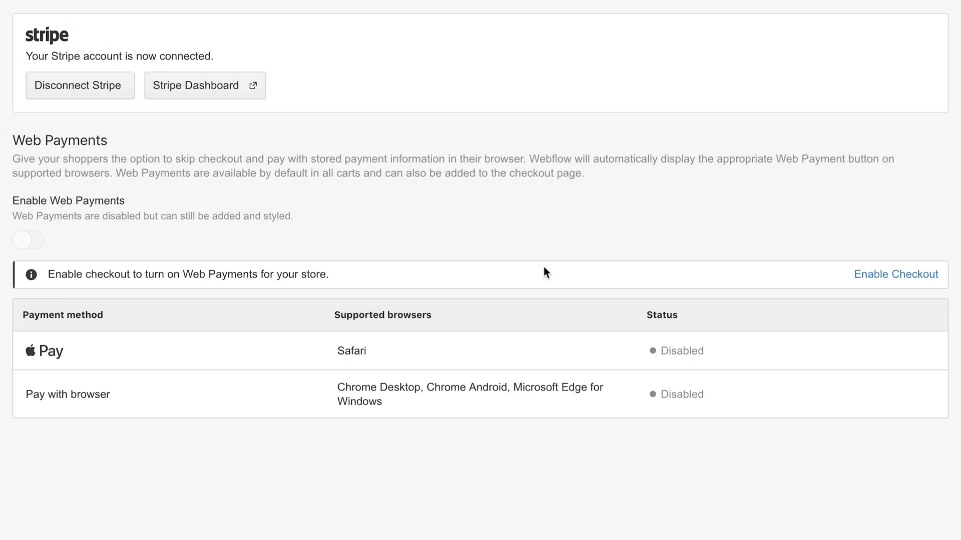
mouse_move(895, 275)
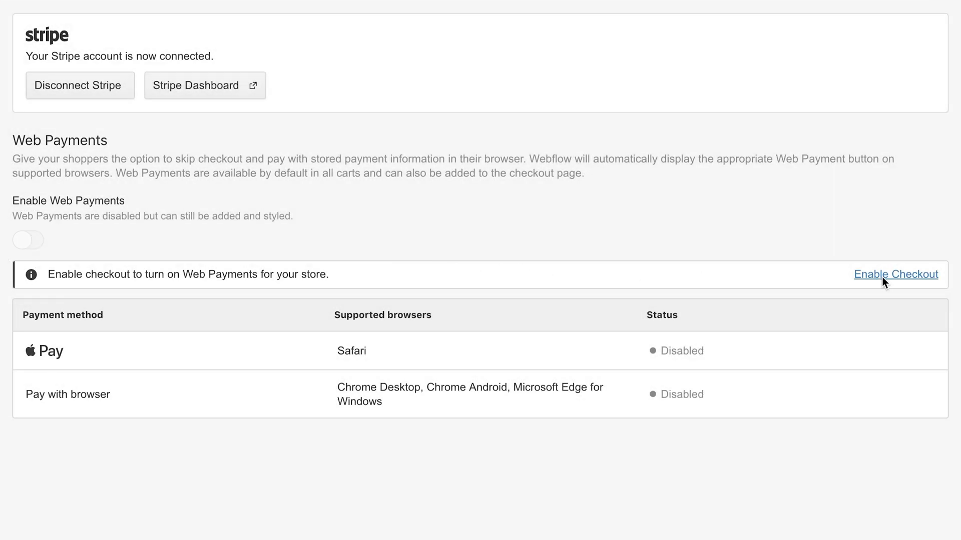
left_click(193, 79)
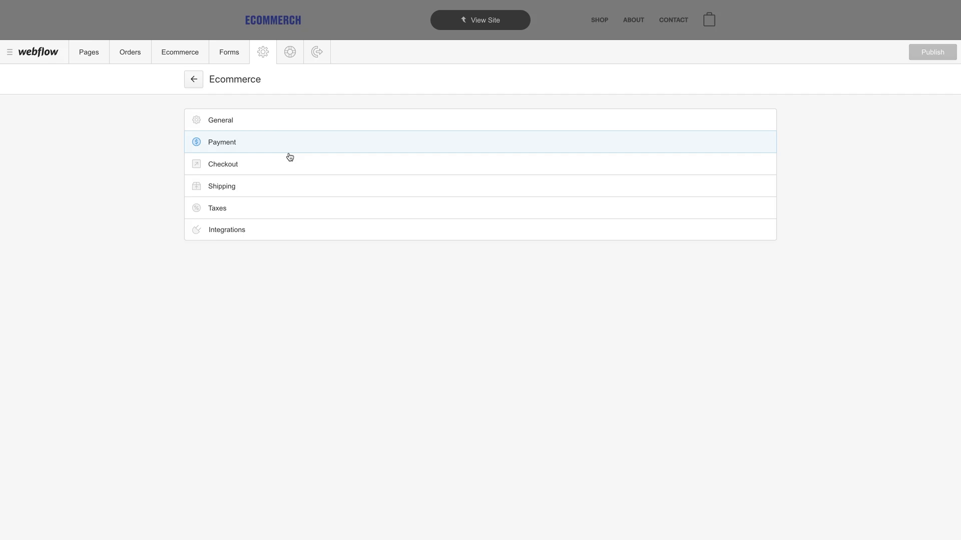
View the Shipping settings with the United States Domestic Shipping zone
left_click(221, 186)
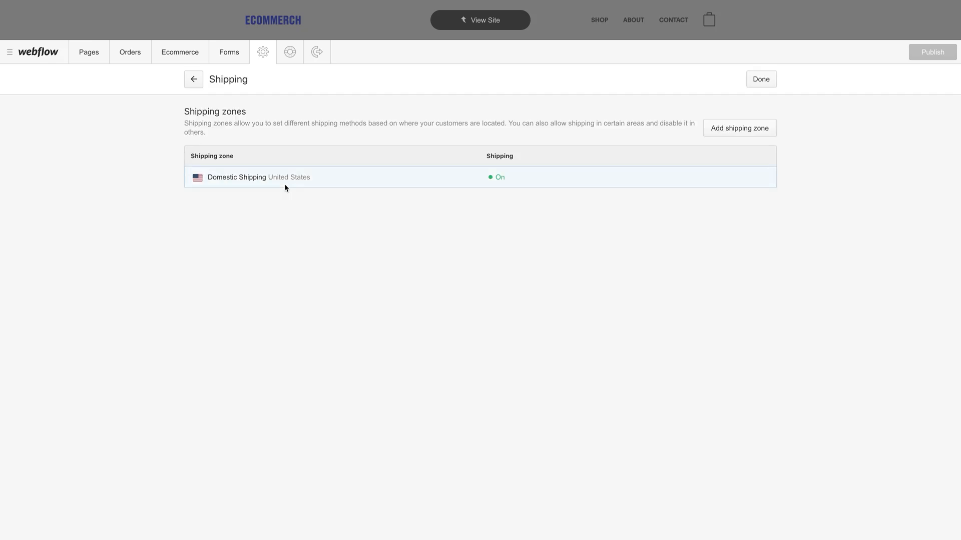
mouse_move(579, 145)
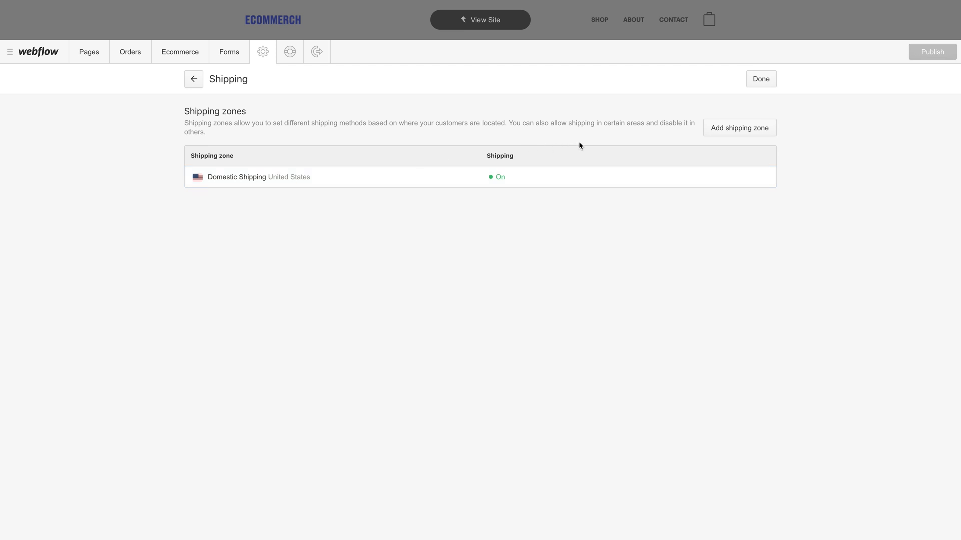
mouse_move(710, 133)
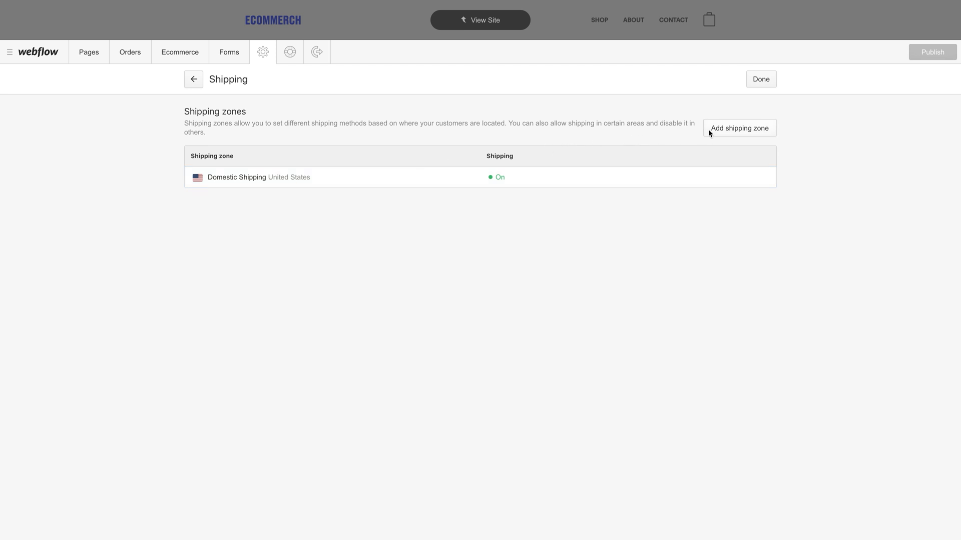
Add a shipping zone named 'Europe' and bring up its country list
left_click(739, 128)
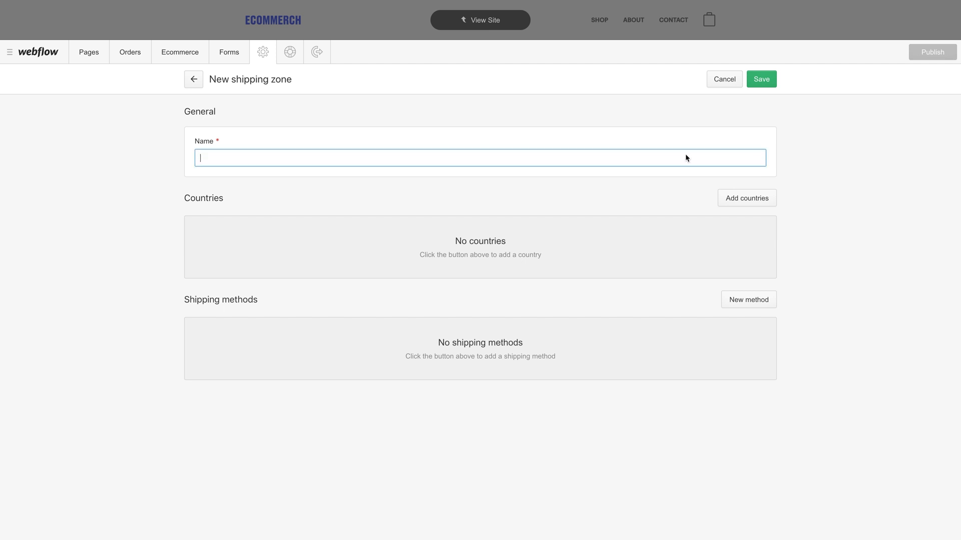
type("Europe")
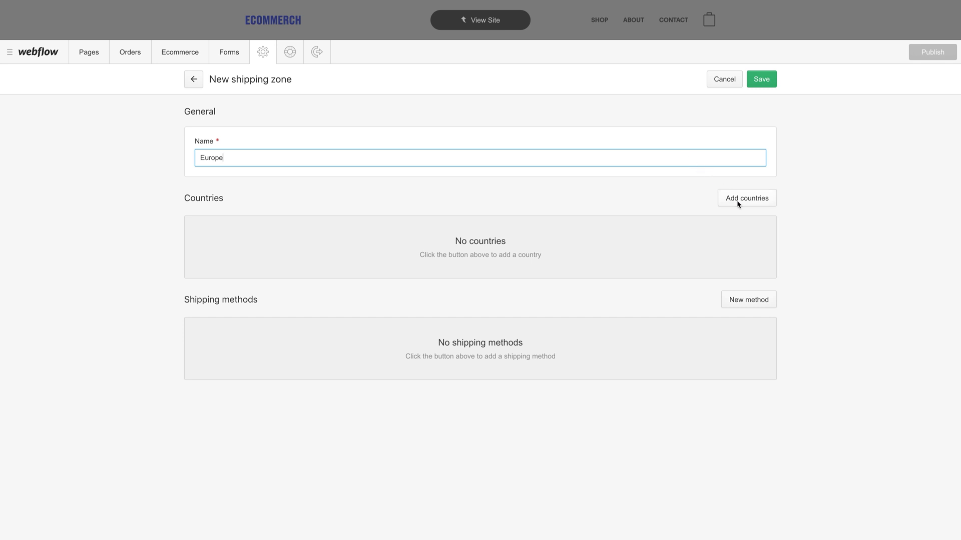
left_click(746, 198)
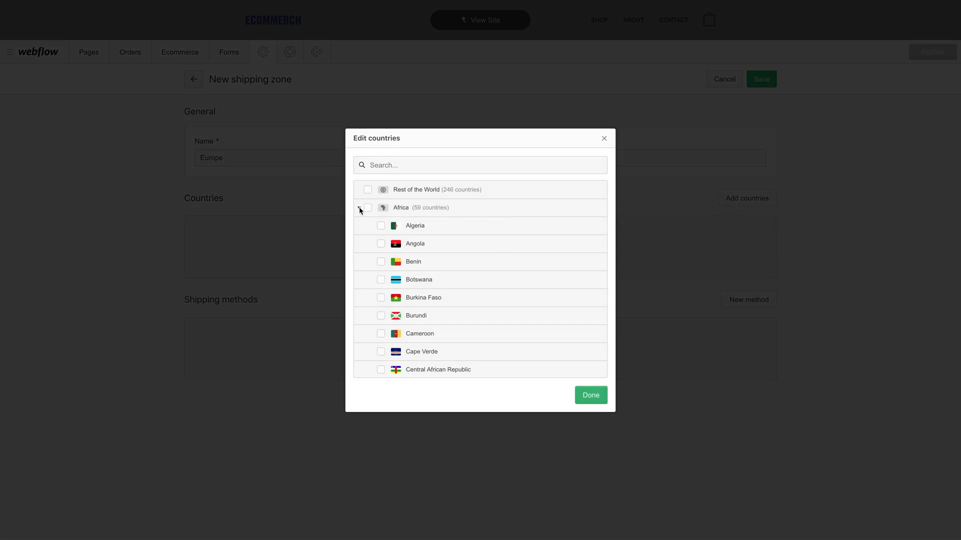
Tick all Europe countries for the zone and show the shipping method types
left_click(359, 208)
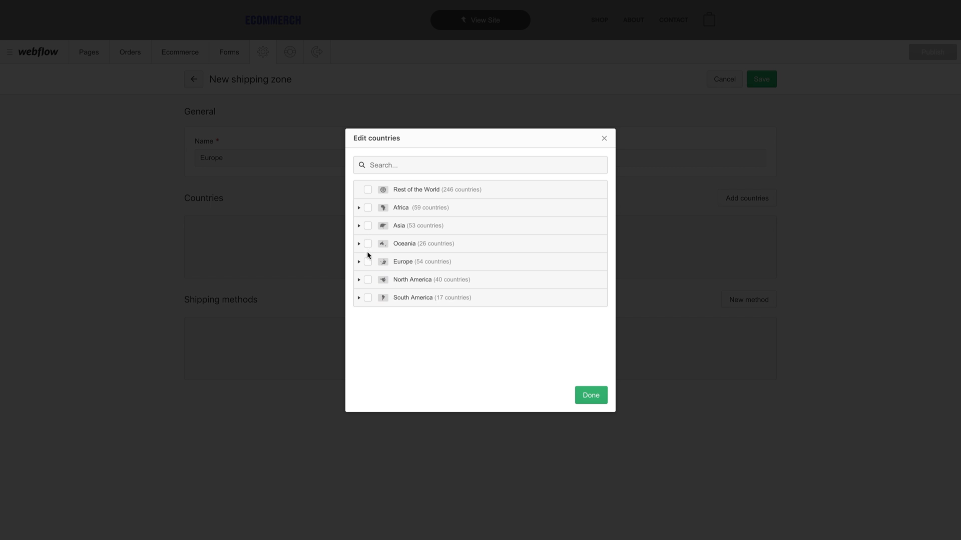
left_click(367, 262)
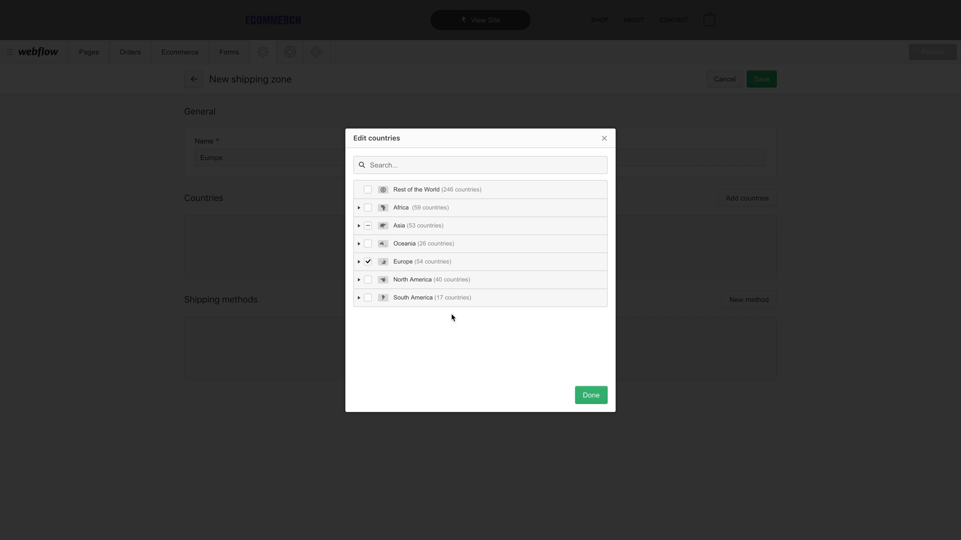
left_click(589, 395)
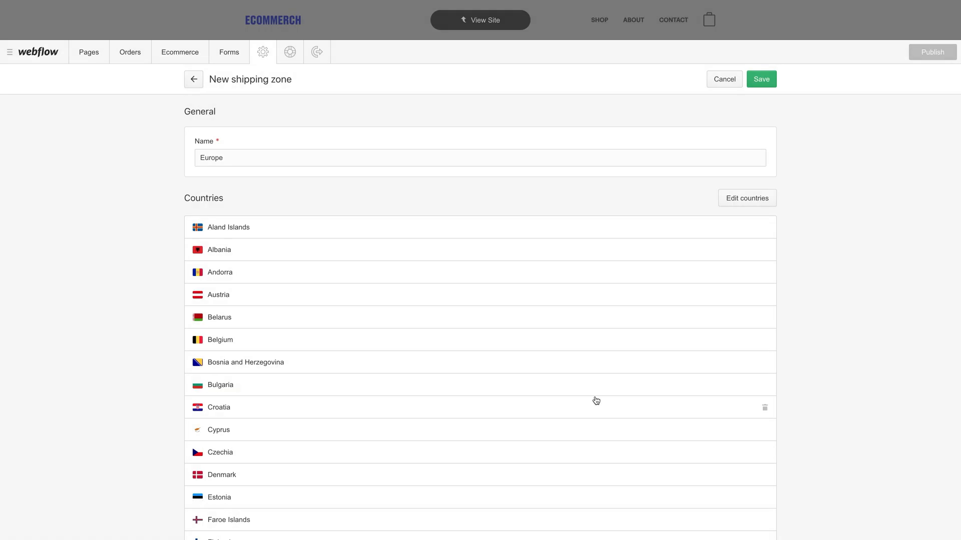
scroll("down", 3)
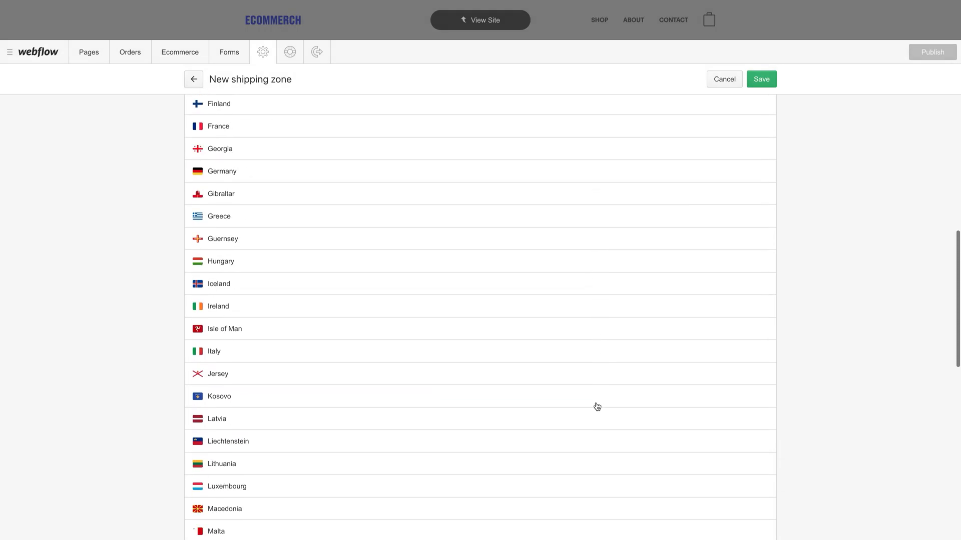
scroll("down", 3)
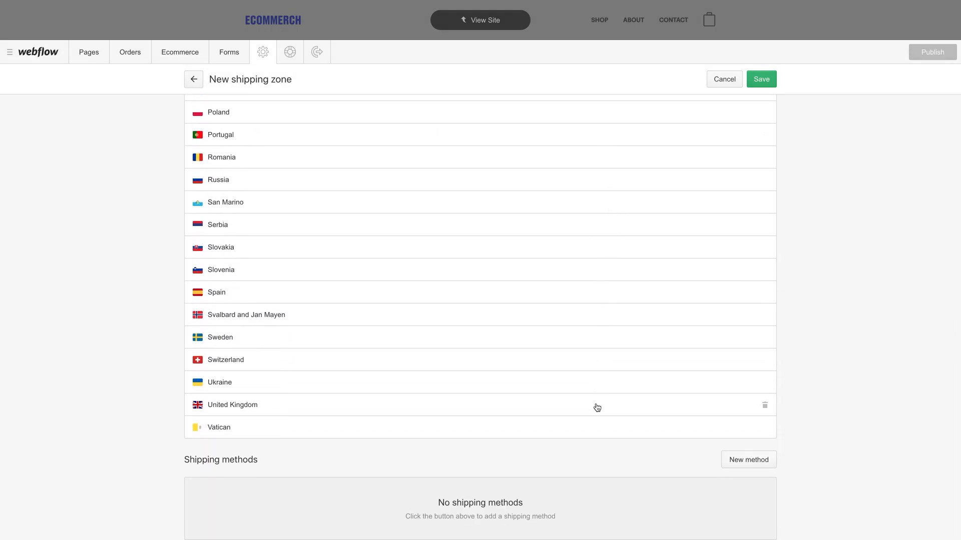
left_click(748, 460)
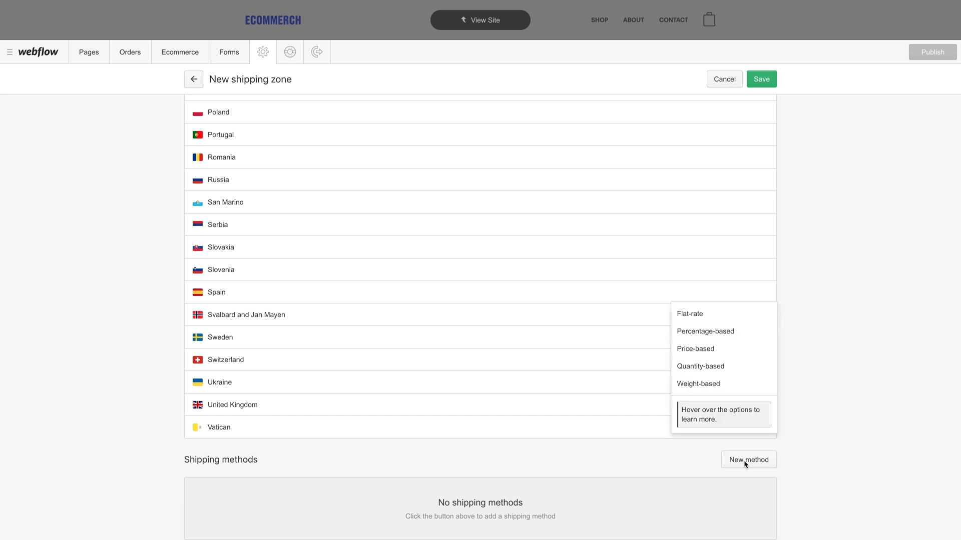
mouse_move(700, 366)
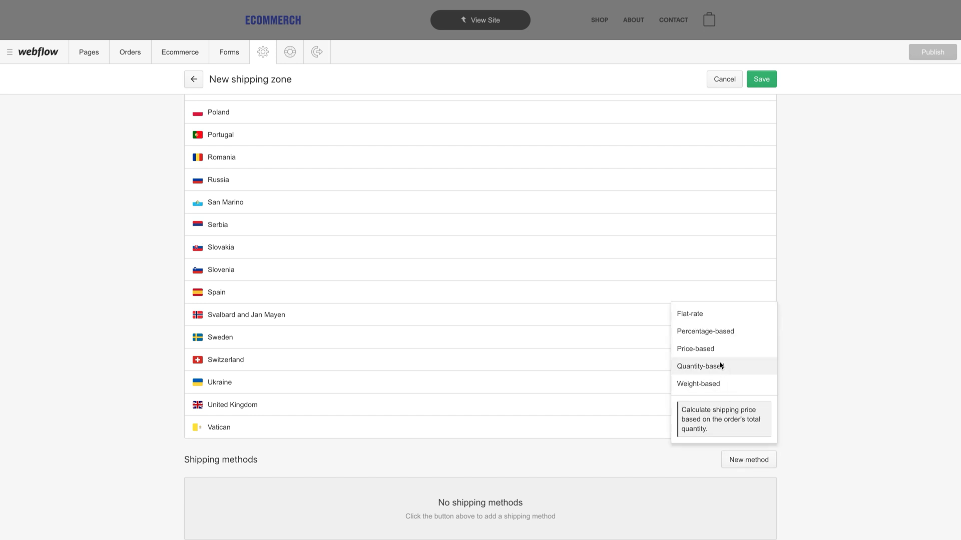
mouse_move(690, 313)
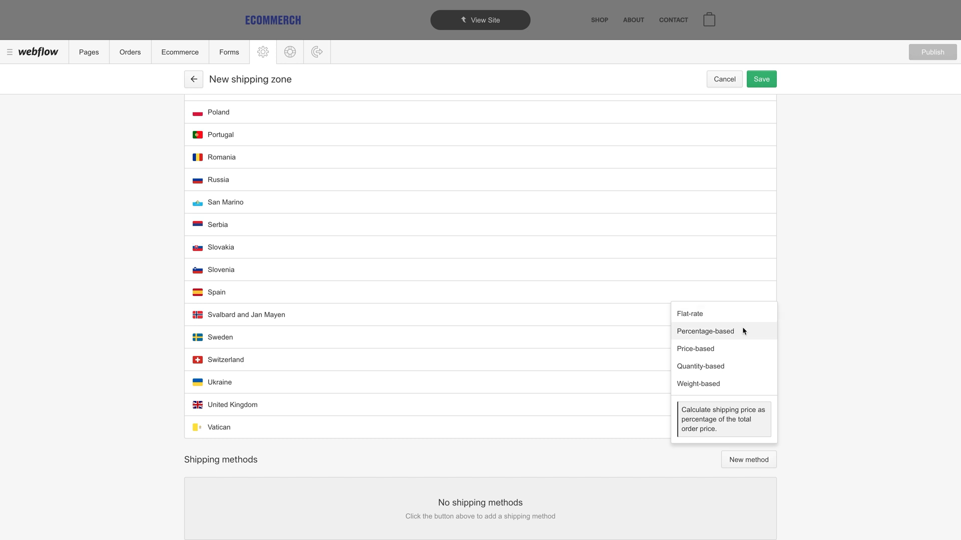
Add flat-rate method 'Europe shipping' at 15 per item and save the zone
left_click(689, 313)
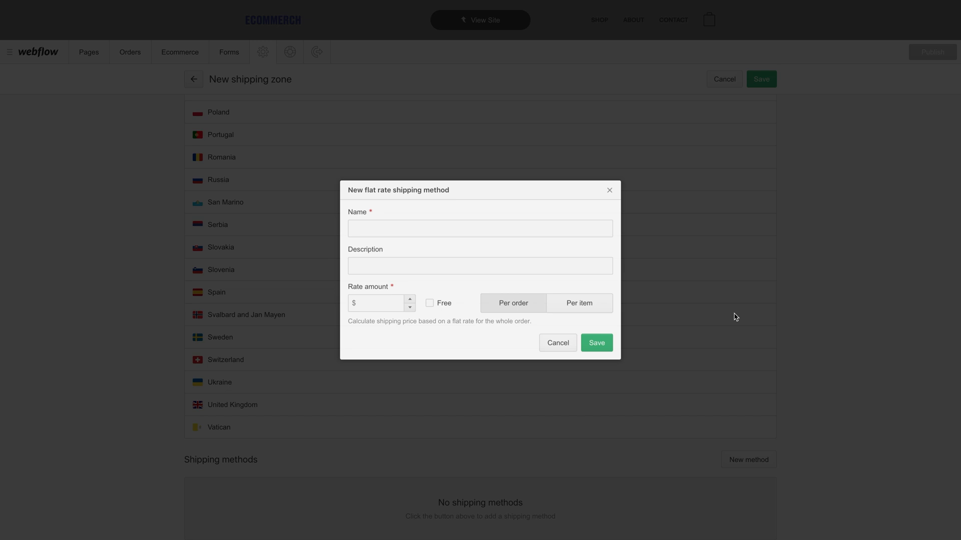
left_click(480, 228)
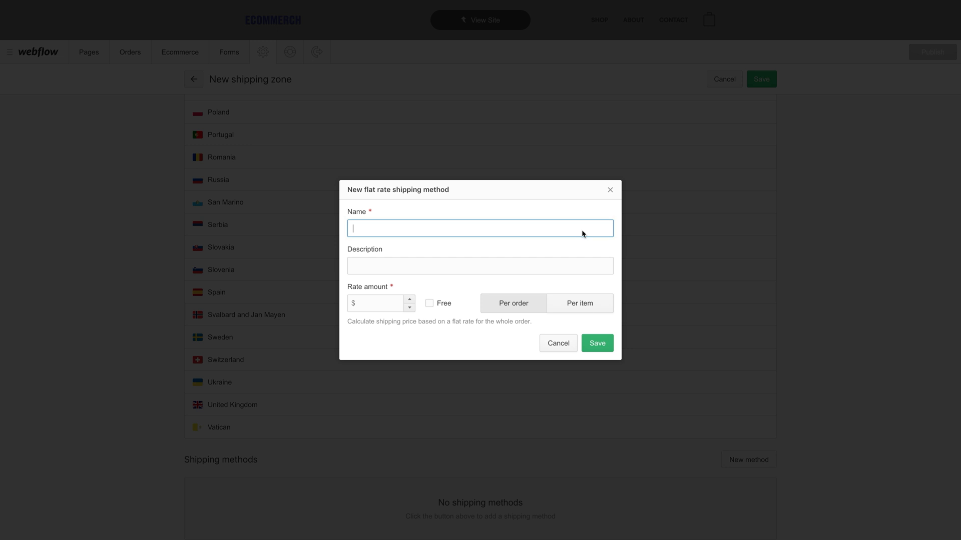
type("Europe shipping")
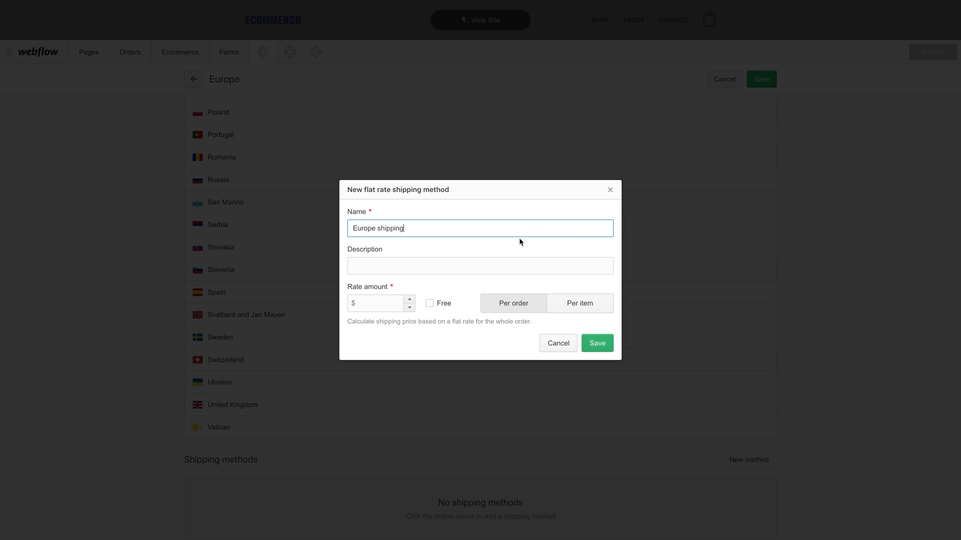
left_click(377, 302)
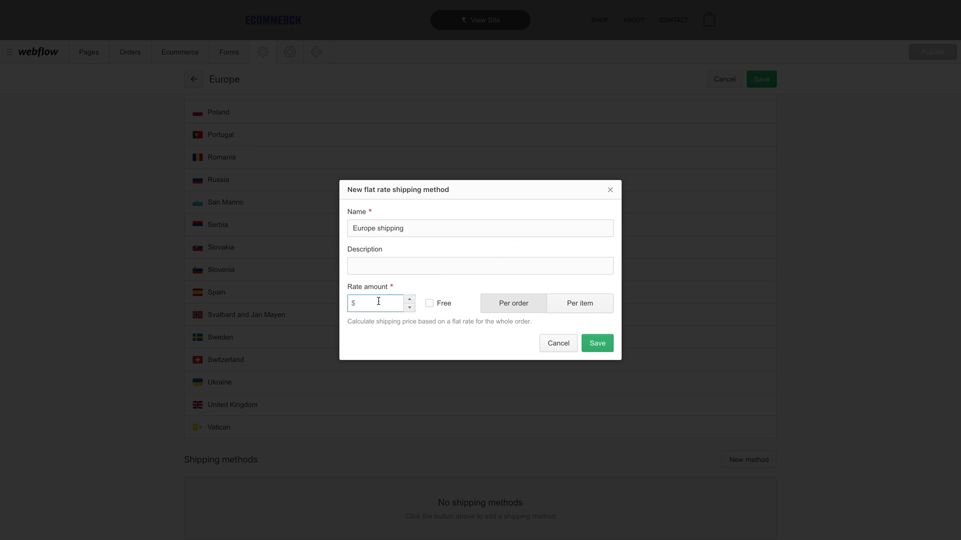
type("15")
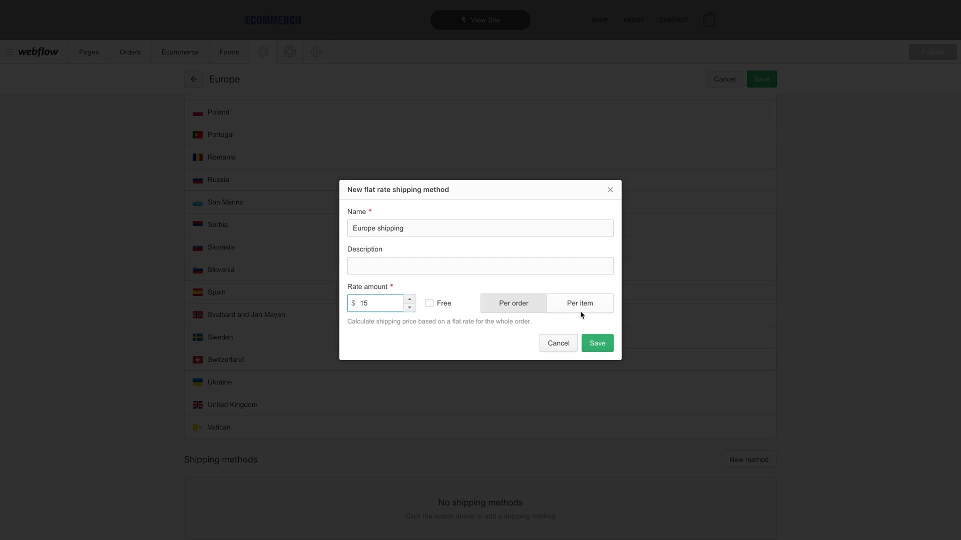
left_click(579, 303)
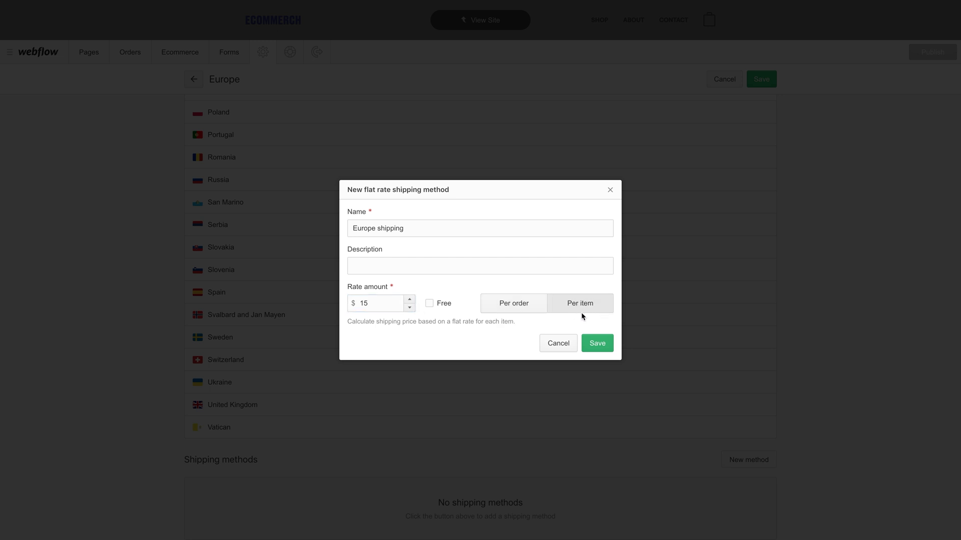
left_click(596, 343)
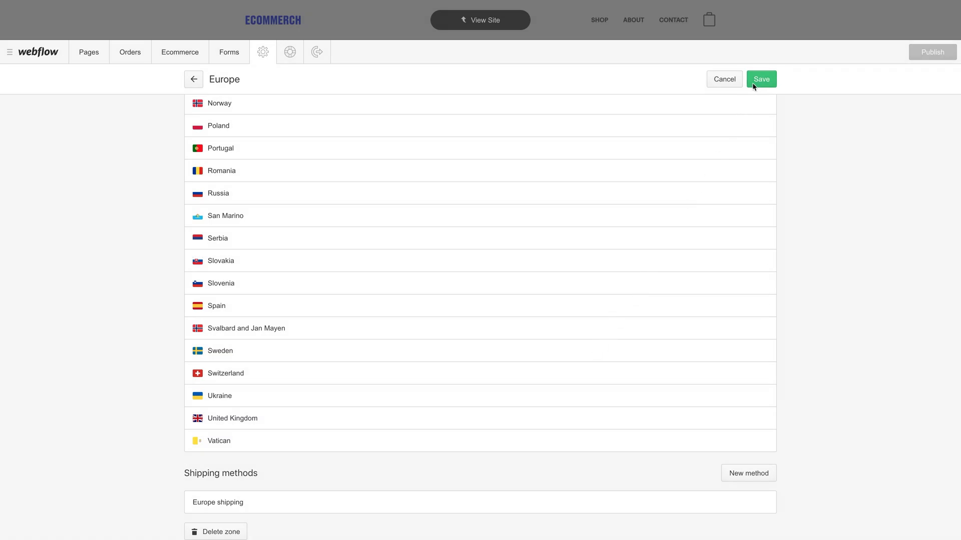
left_click(761, 78)
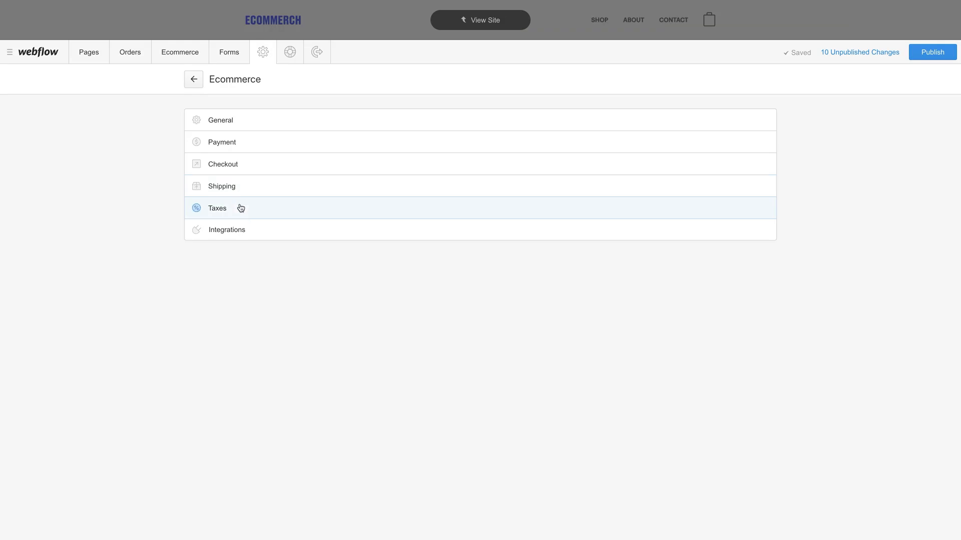
Enable and save Auto tax calculation for Austria in the Taxes settings
left_click(216, 207)
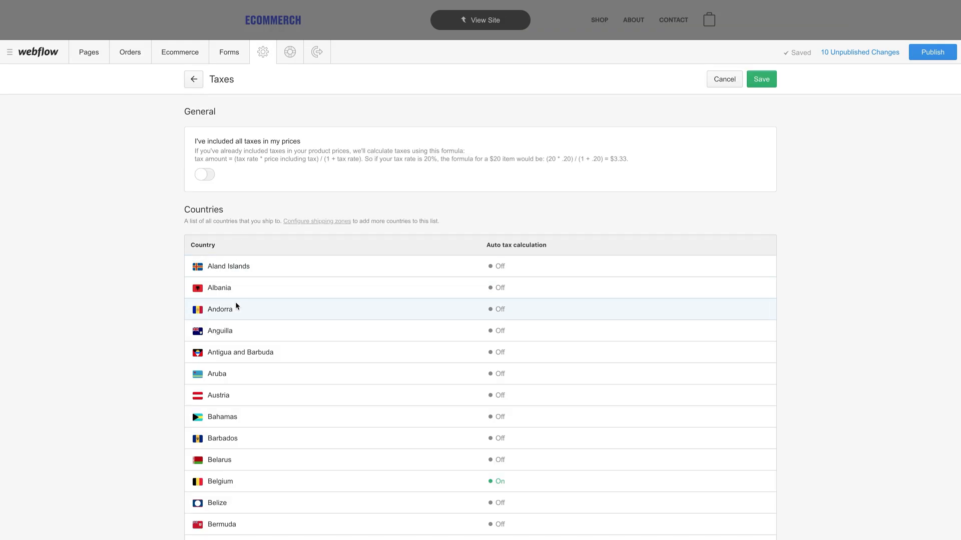
left_click(218, 395)
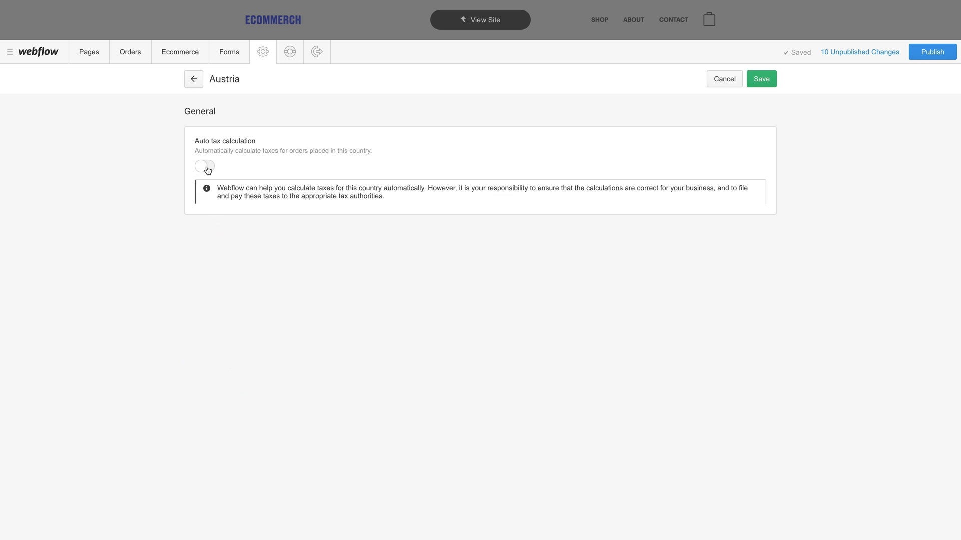
left_click(204, 168)
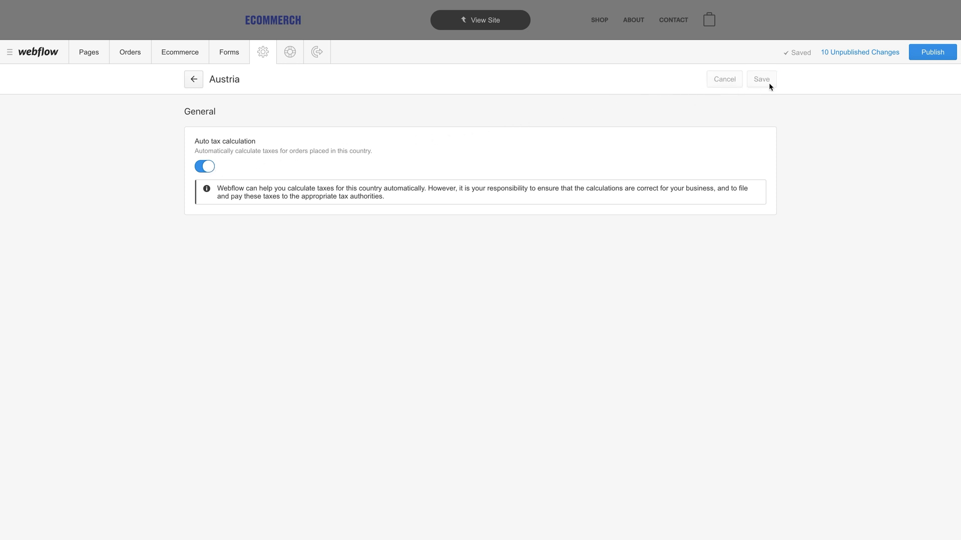
left_click(760, 79)
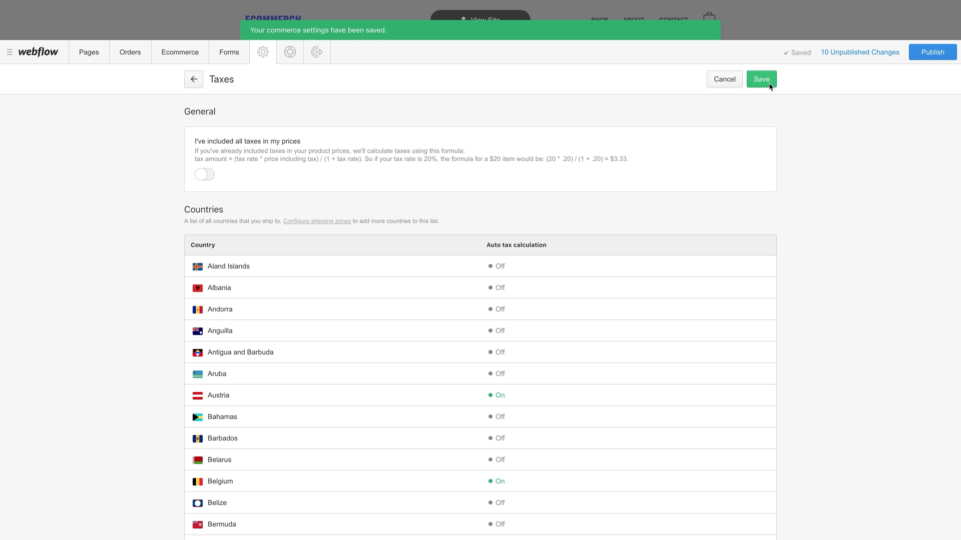
Mark all prices as already including taxes and save the tax settings
scroll("down", 3)
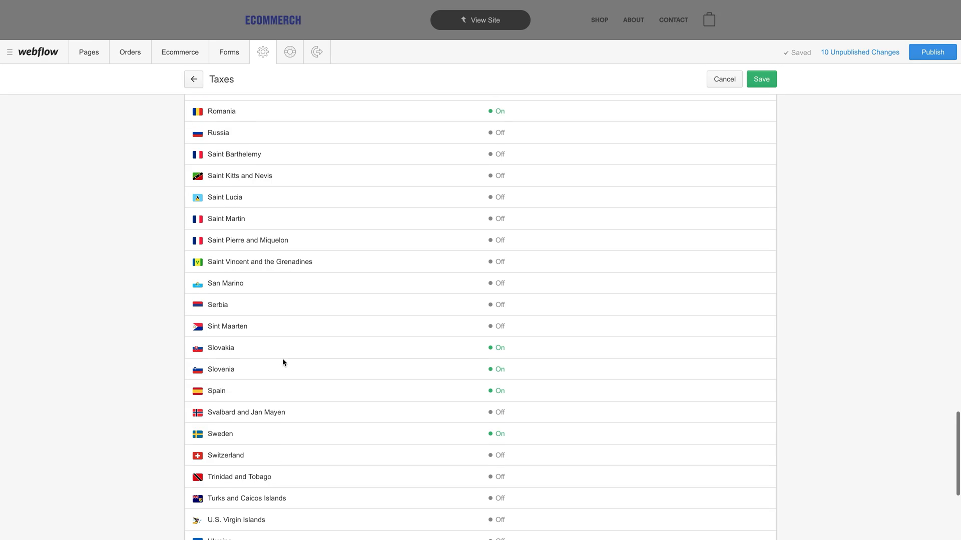
scroll("up", 3)
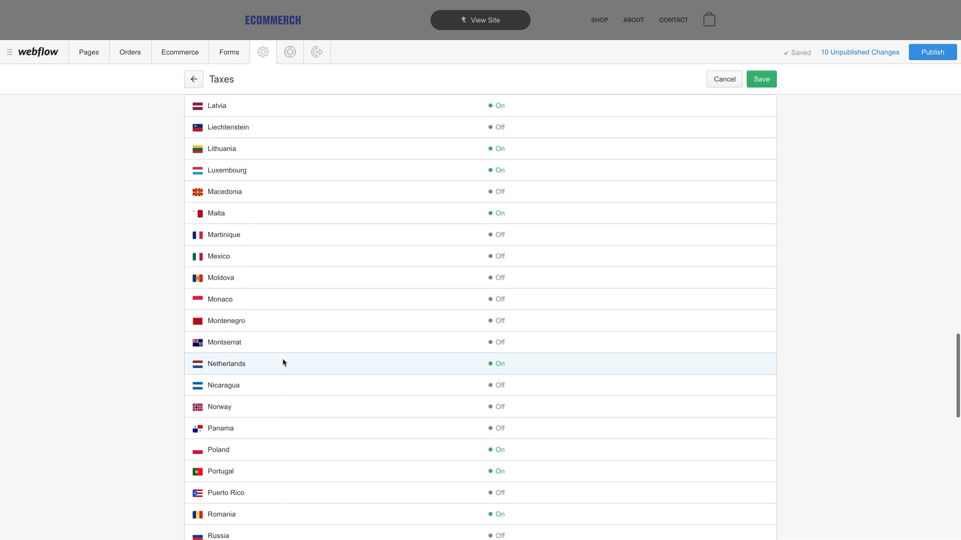
scroll("up", 3)
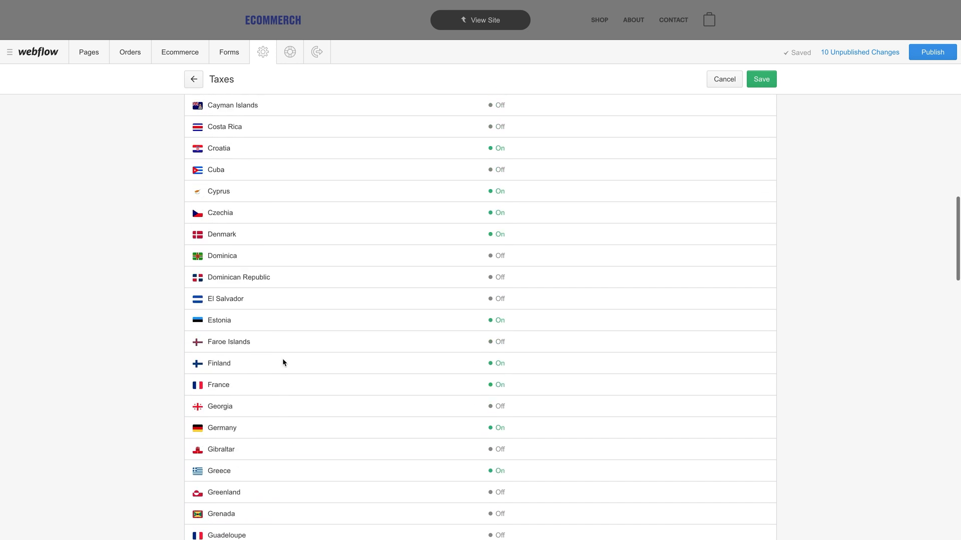
scroll("up", 3)
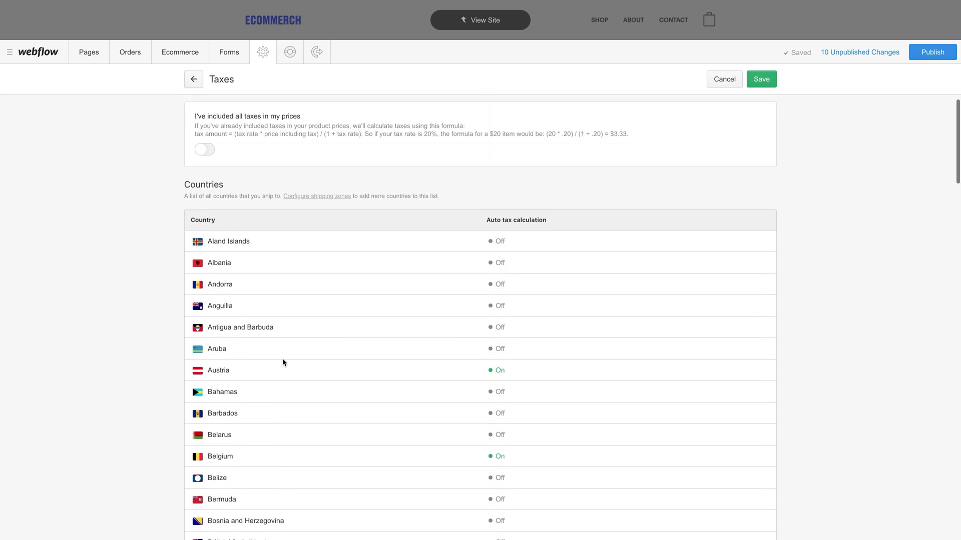
scroll("up", 3)
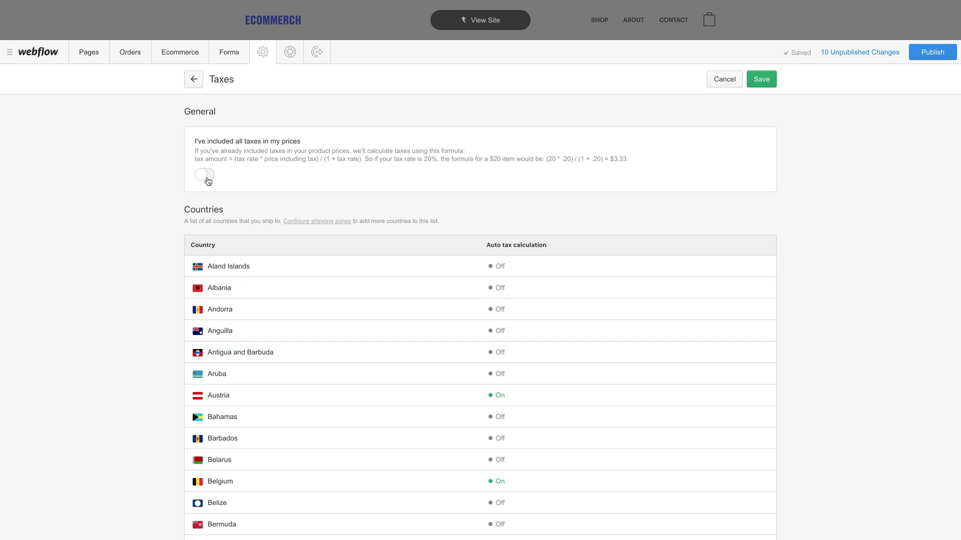
left_click(204, 177)
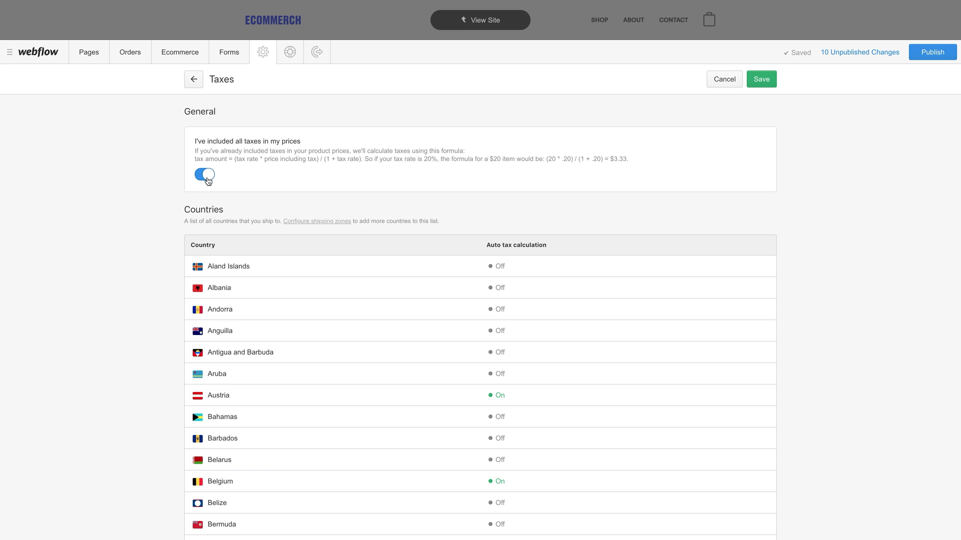
left_click(194, 79)
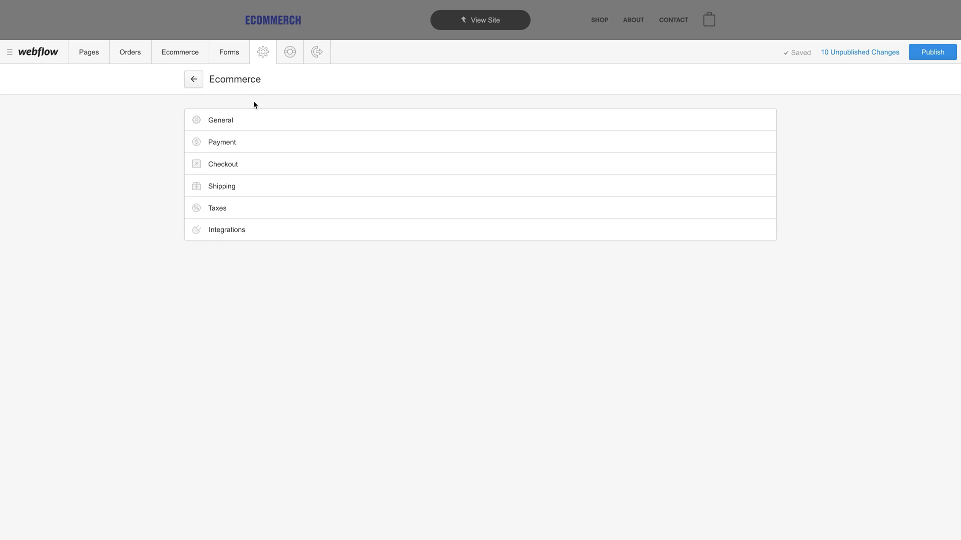
Switch on Enable checkout in the Checkout settings and save
left_click(222, 164)
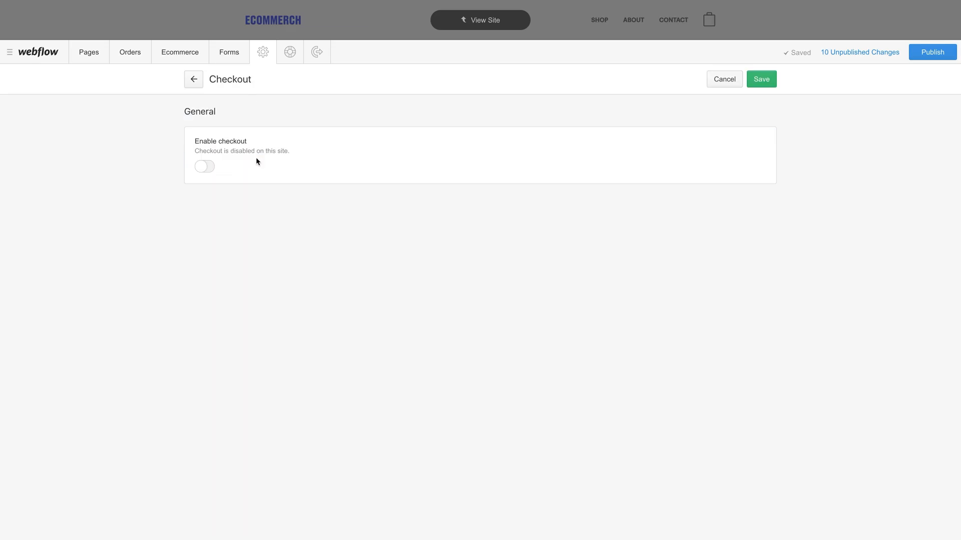
left_click(204, 166)
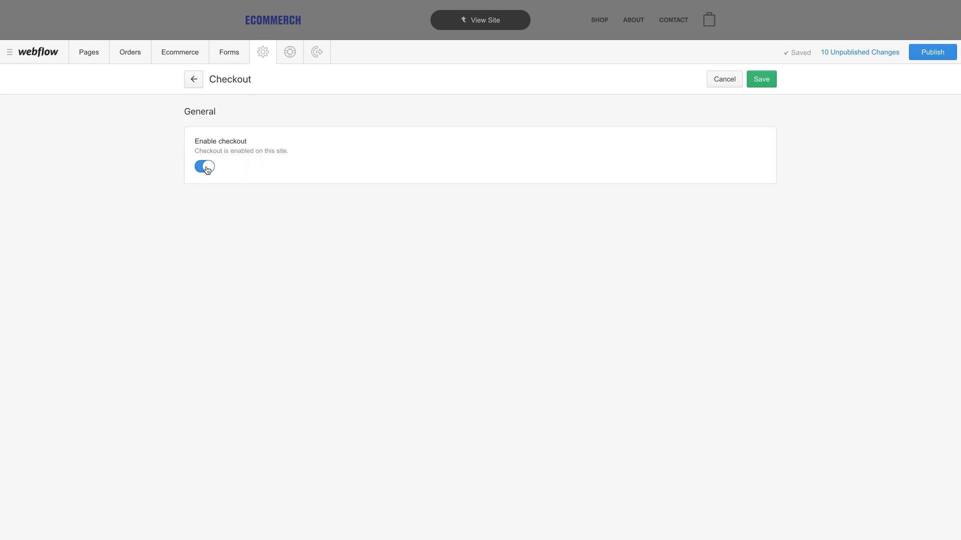
mouse_move(743, 96)
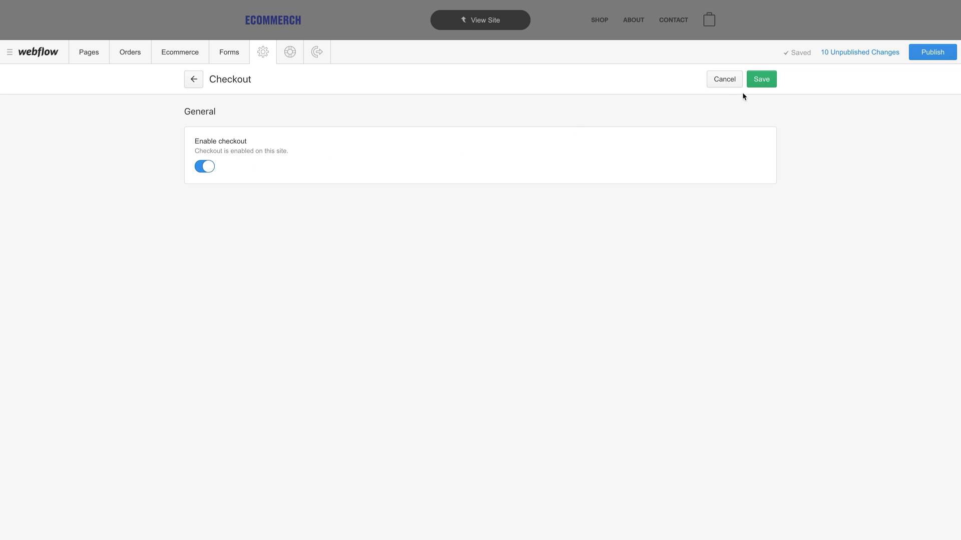
left_click(761, 79)
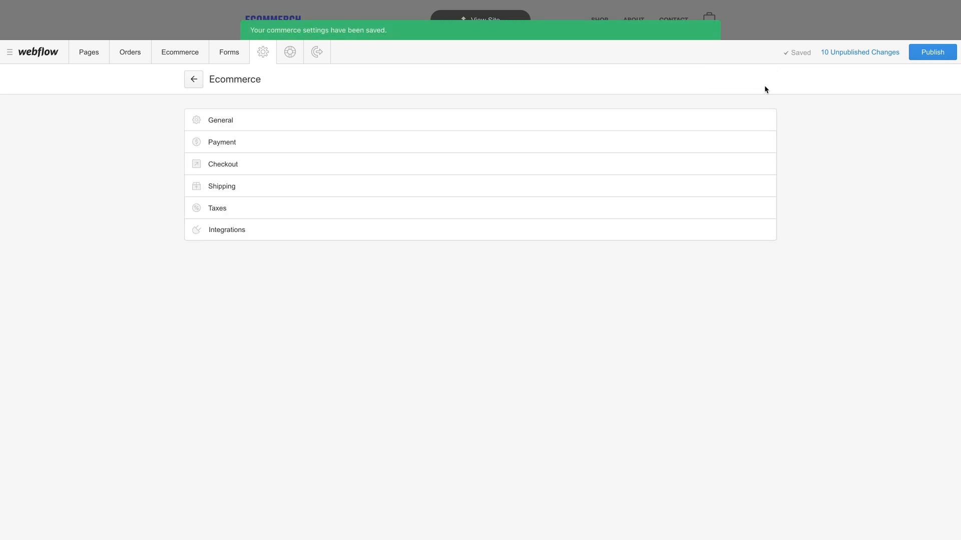
mouse_move(750, 92)
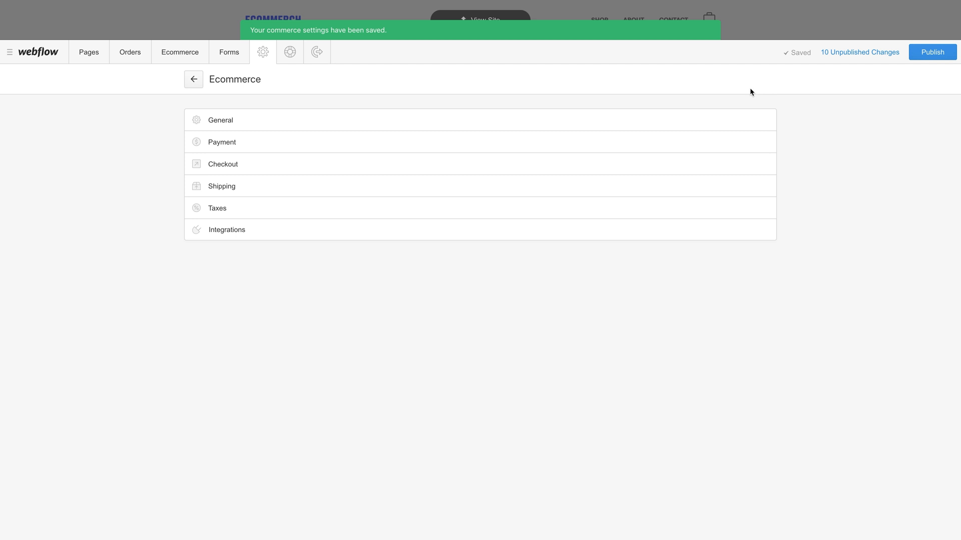
mouse_move(254, 143)
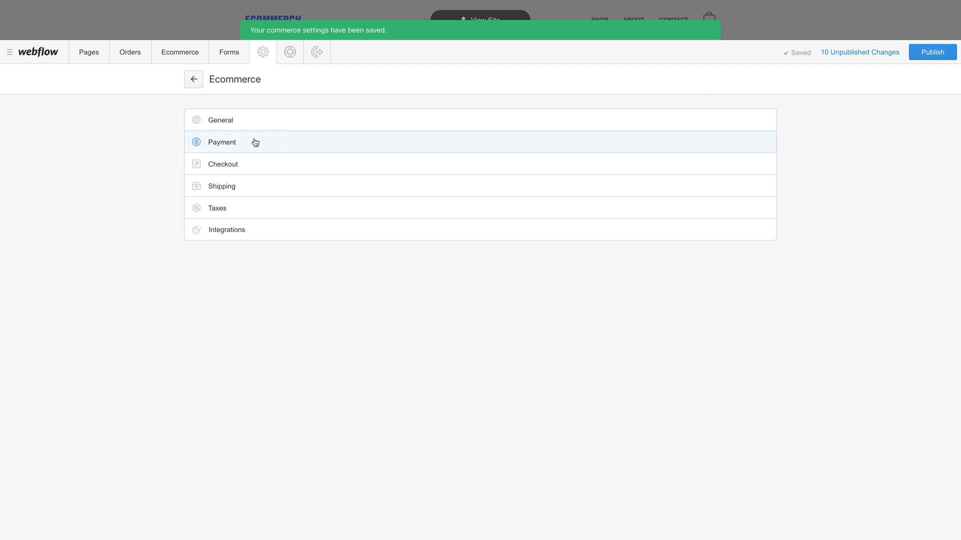
Turn on Web Payments in Payment settings, enabling Apple Pay and browser payments
left_click(222, 142)
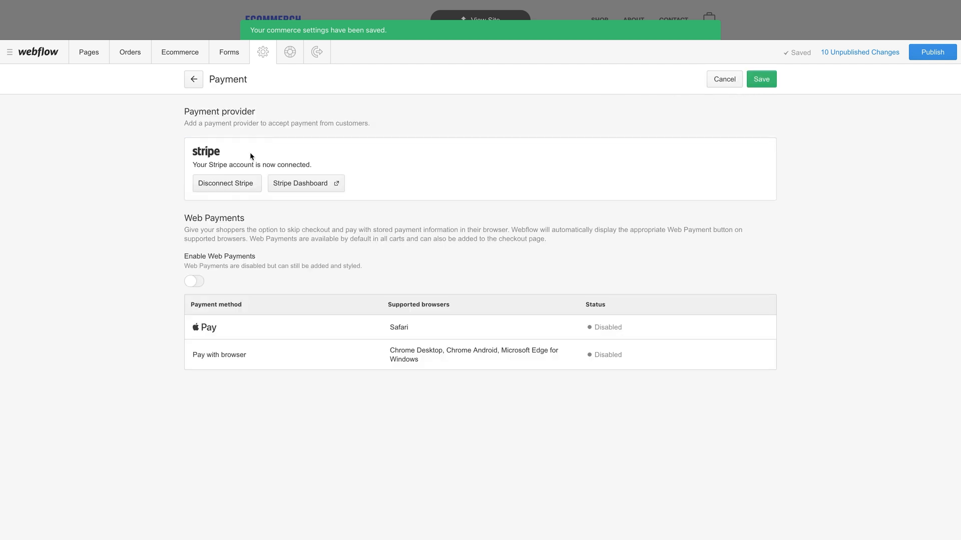
left_click(194, 281)
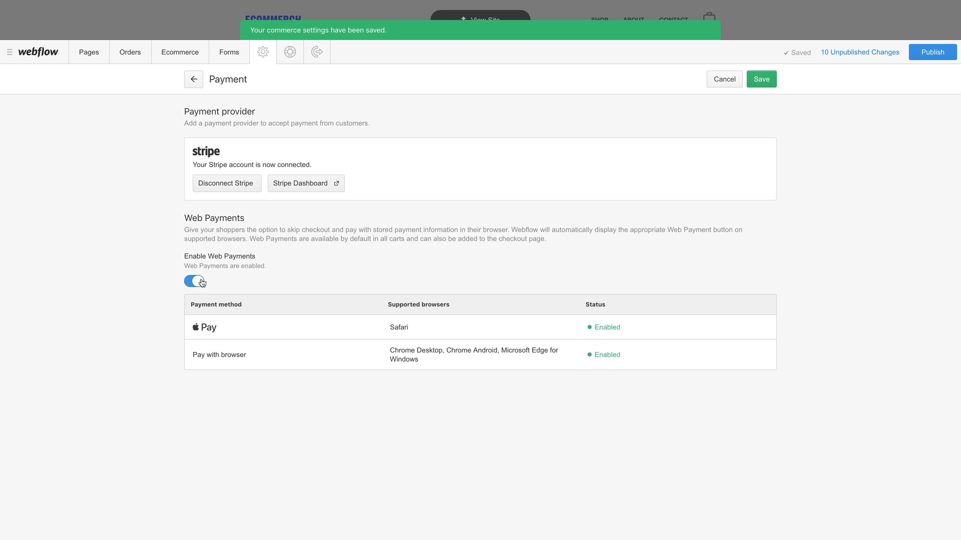
mouse_move(579, 146)
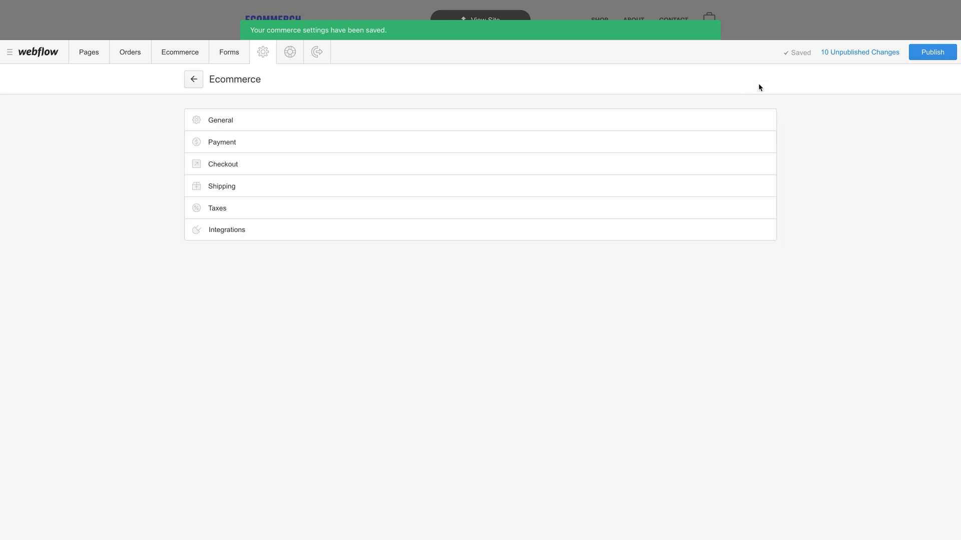
Publish all 10 pending changes to the live site
left_click(932, 51)
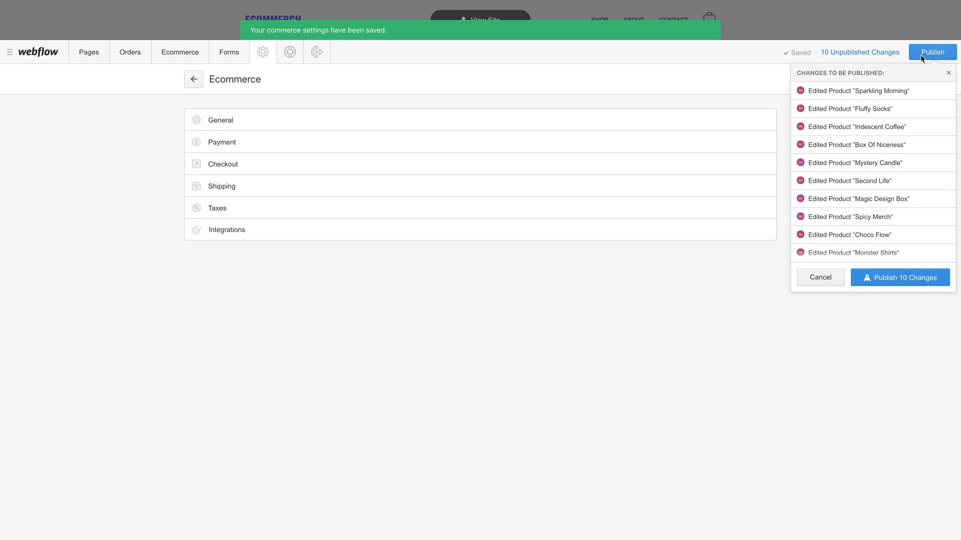
mouse_move(920, 84)
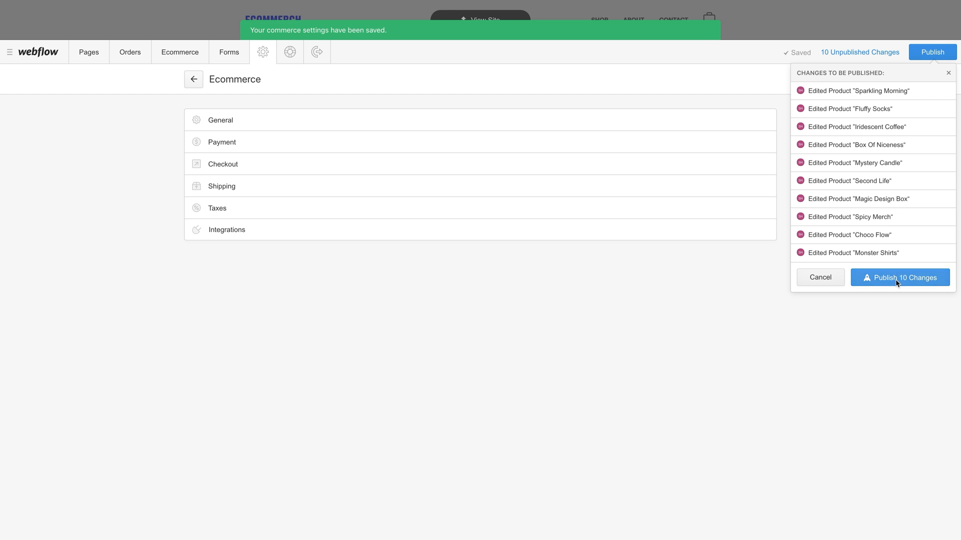
left_click(900, 277)
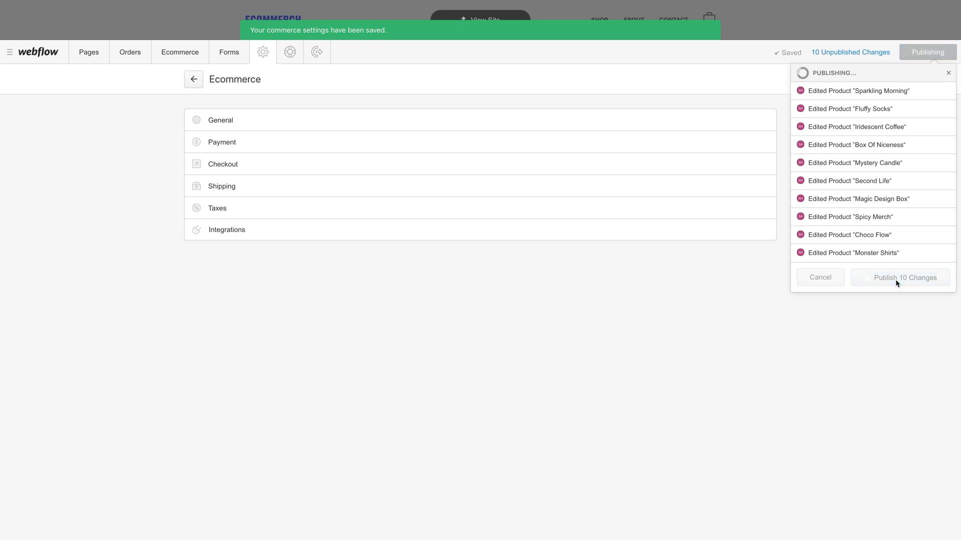
left_click(899, 276)
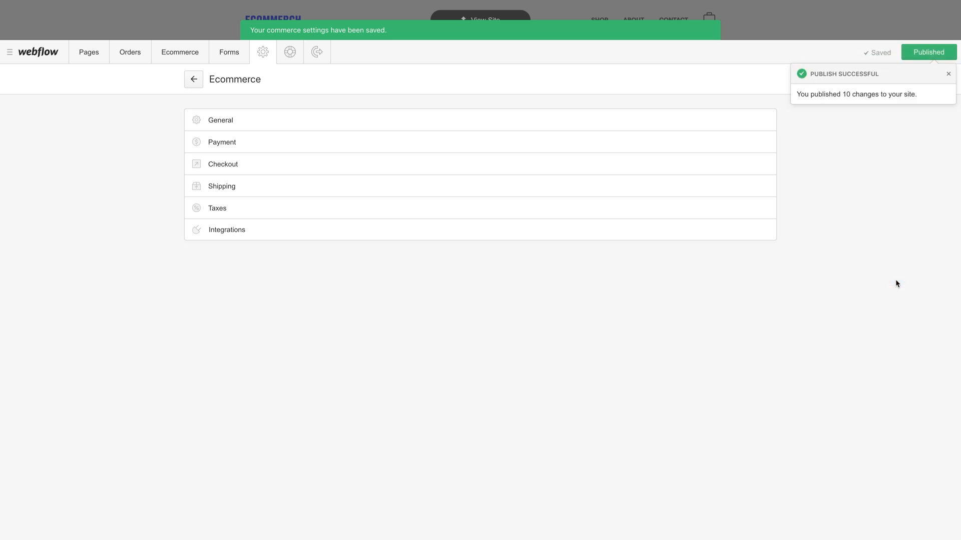